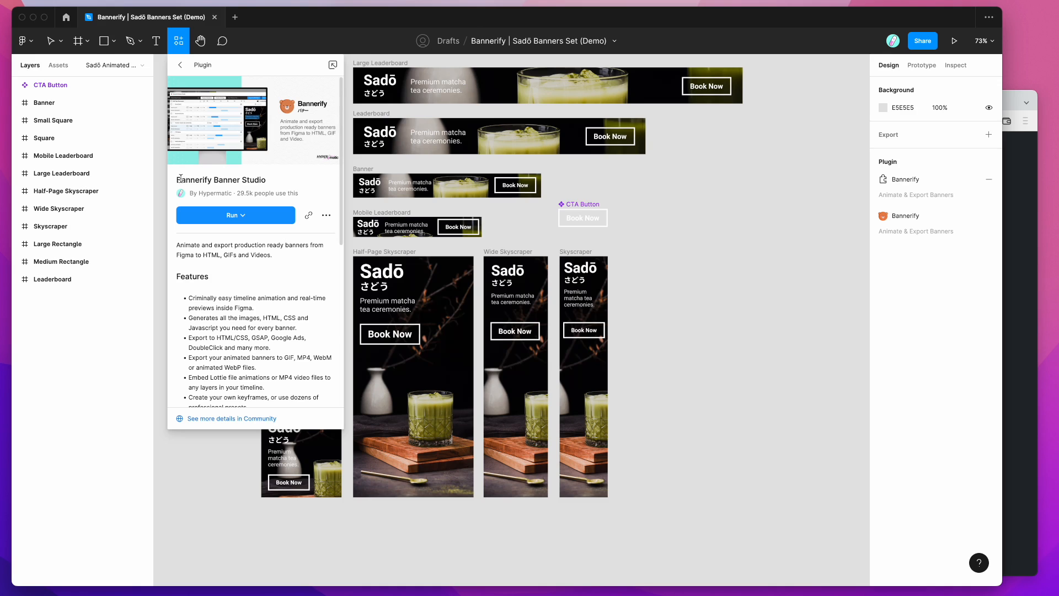
{"action": "mouse_move", "coordinate": [193, 169]}
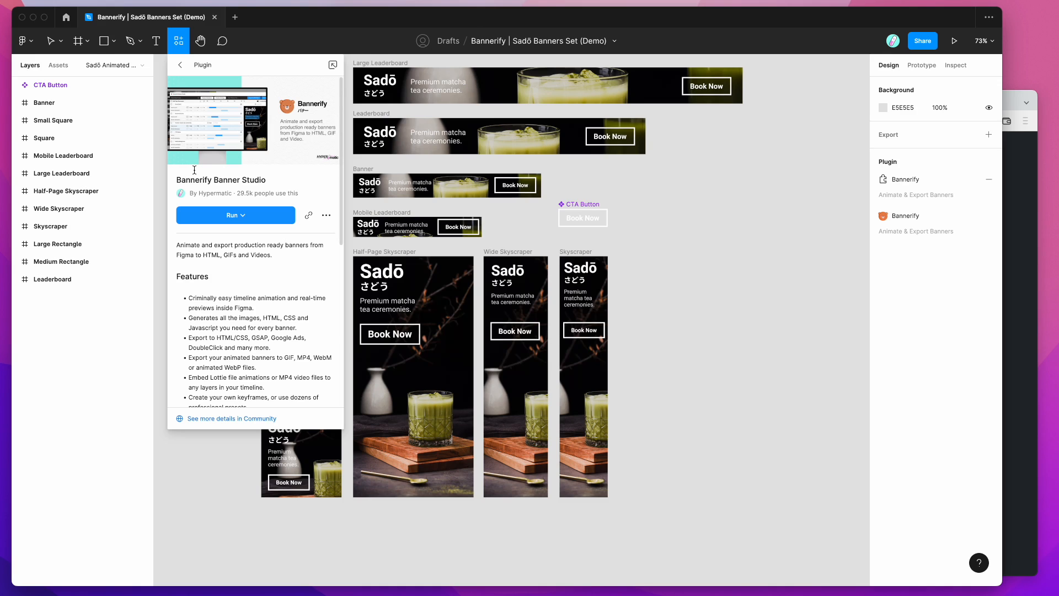
{"action": "mouse_move", "coordinate": [192, 70]}
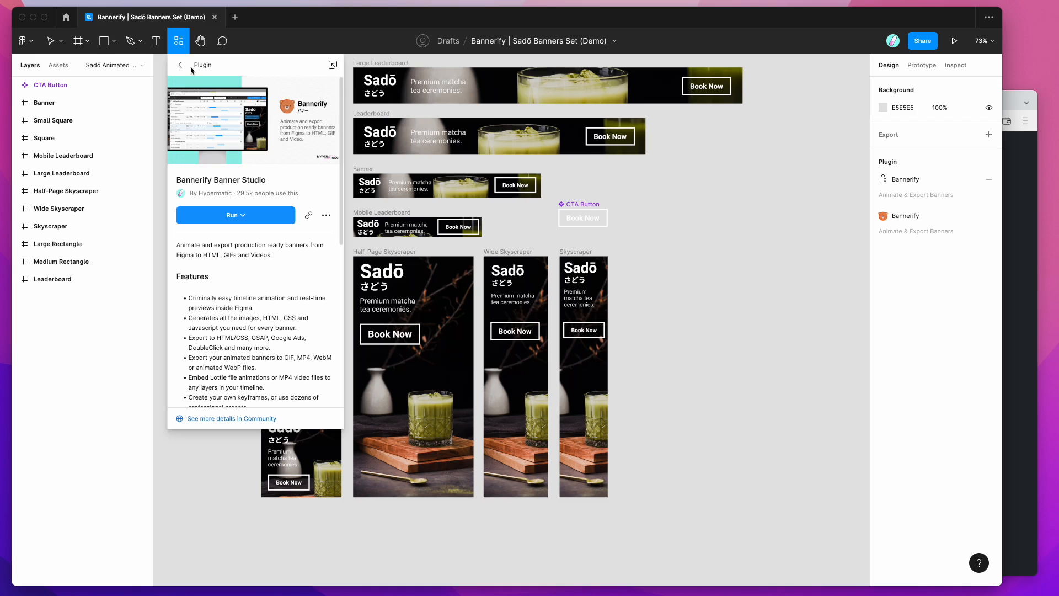
{"action": "mouse_move", "coordinate": [178, 41]}
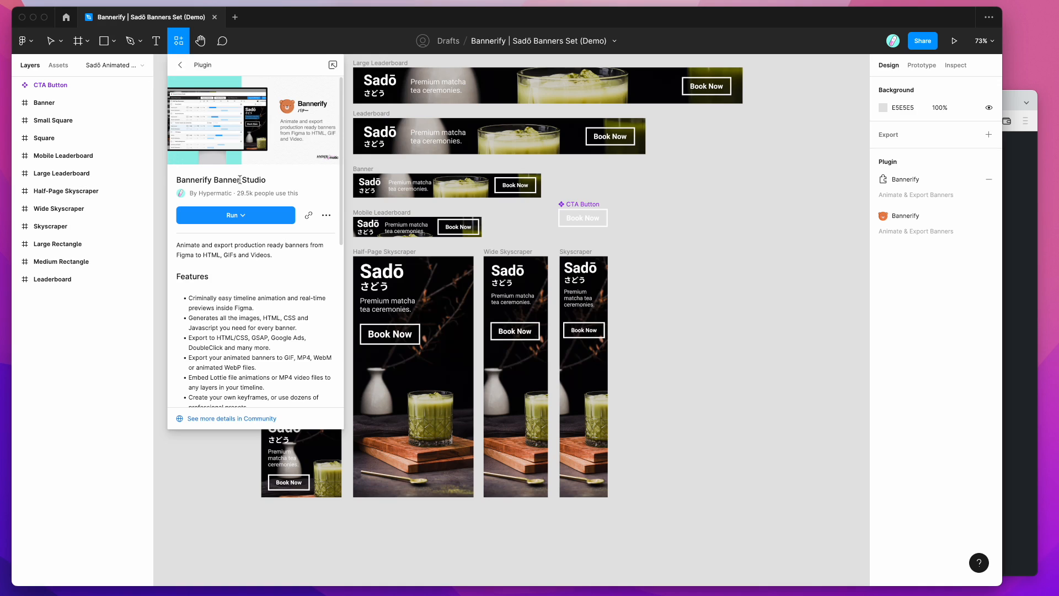
{"action": "mouse_move", "coordinate": [225, 217]}
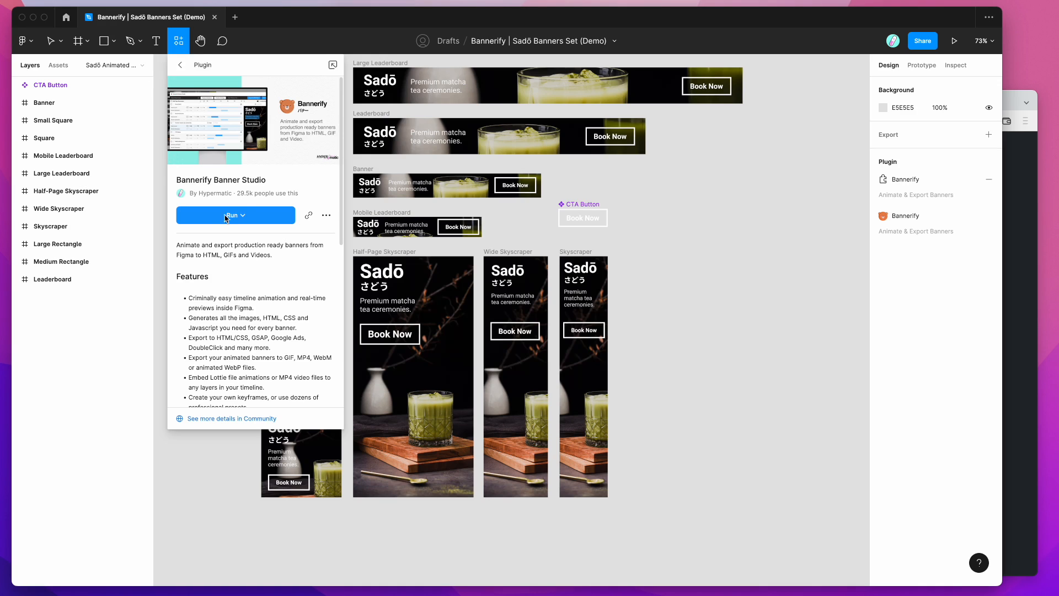
{"action": "mouse_move", "coordinate": [245, 217]}
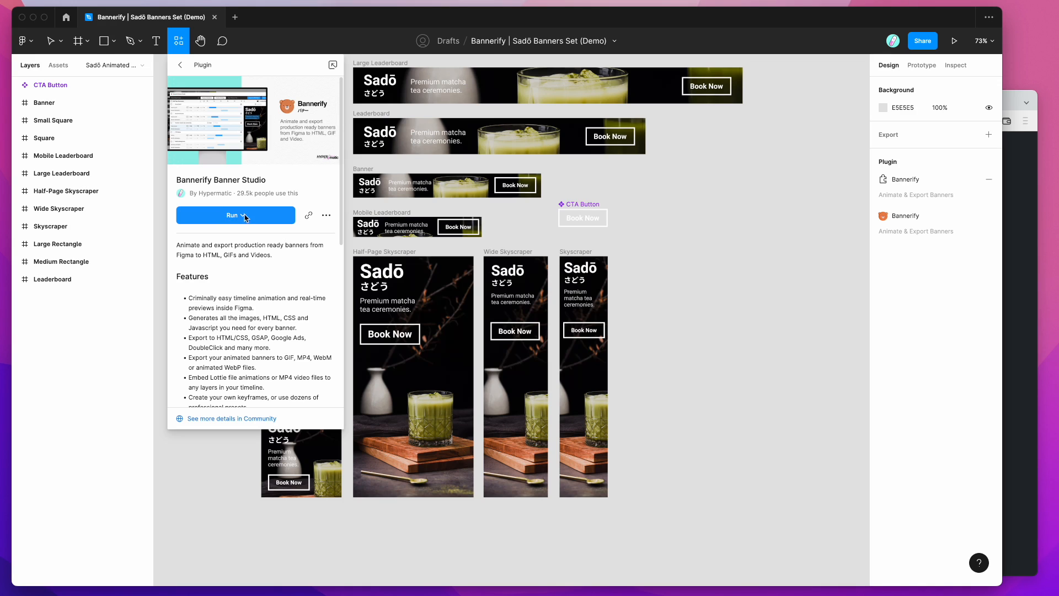
{"action": "mouse_move", "coordinate": [326, 215]}
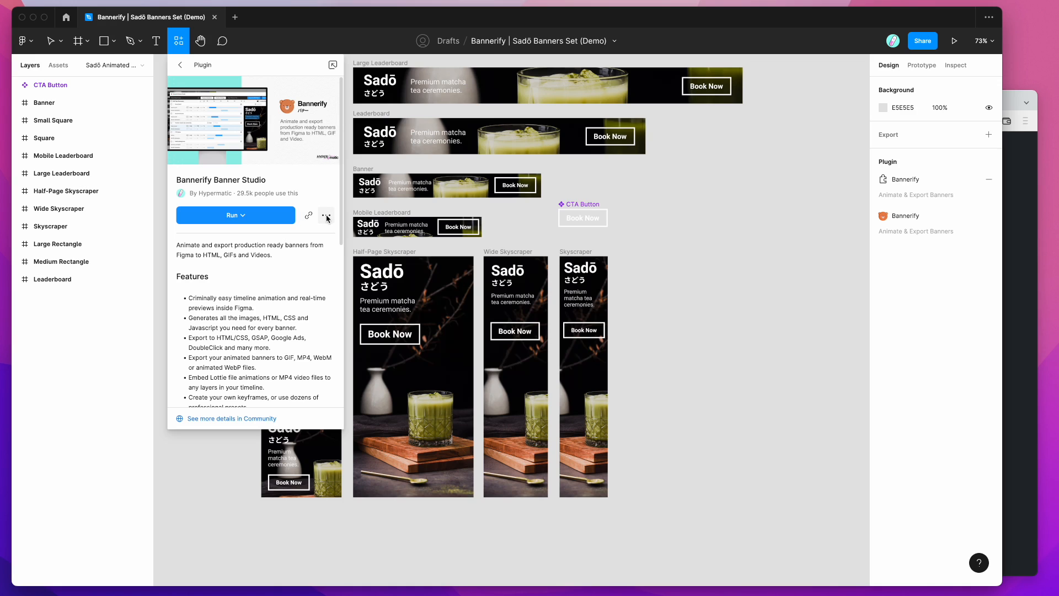
{"action": "mouse_move", "coordinate": [326, 216]}
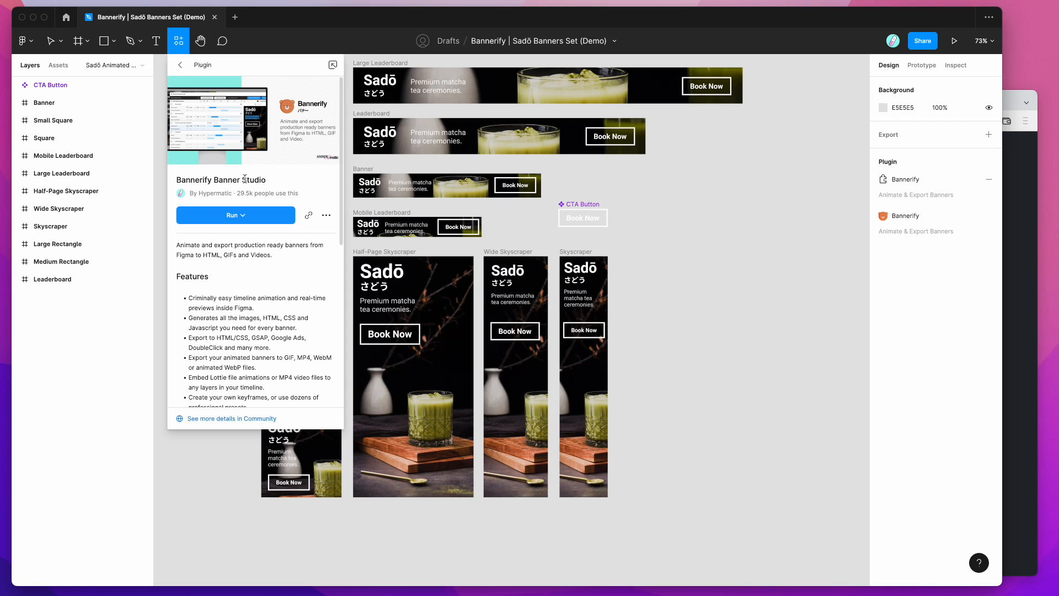
{"action": "mouse_move", "coordinate": [340, 206]}
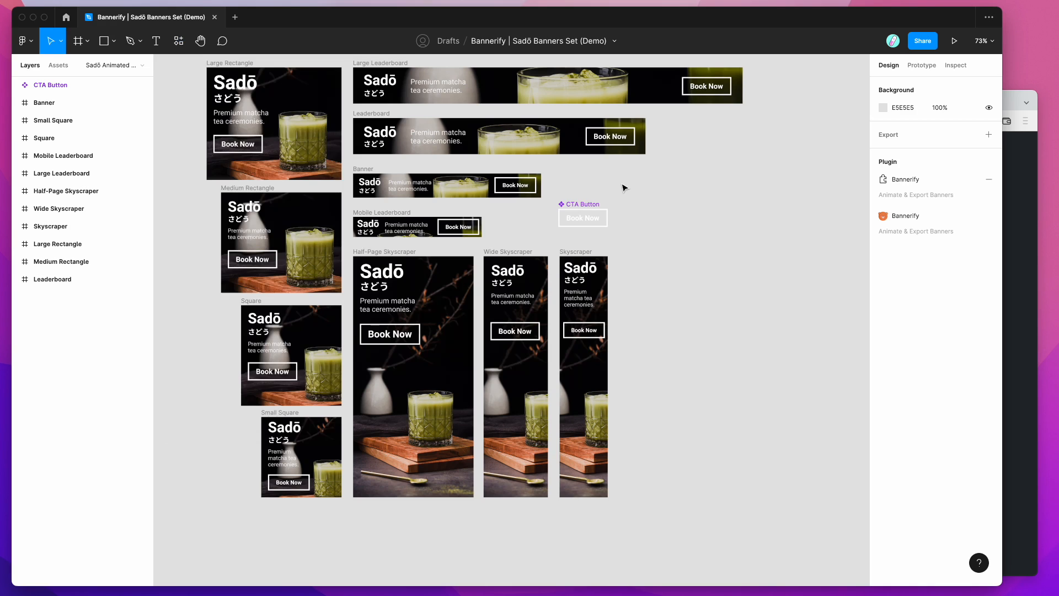
Step: Launch Bannerify Banner Studio from the canvas context menu's Saved plugins
{"action": "right_click", "coordinate": [594, 206]}
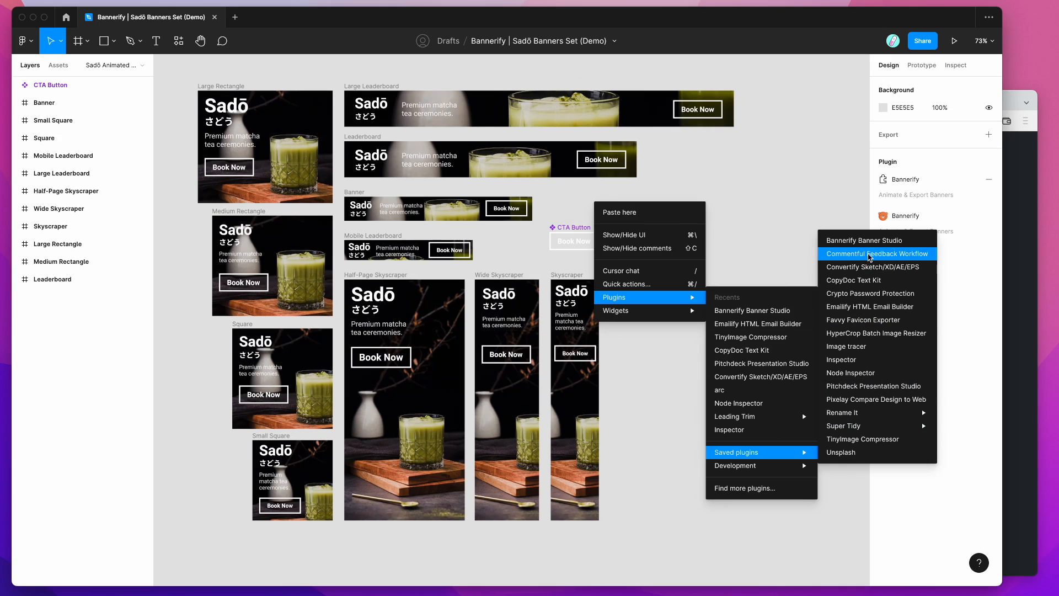
{"action": "left_click", "coordinate": [862, 238]}
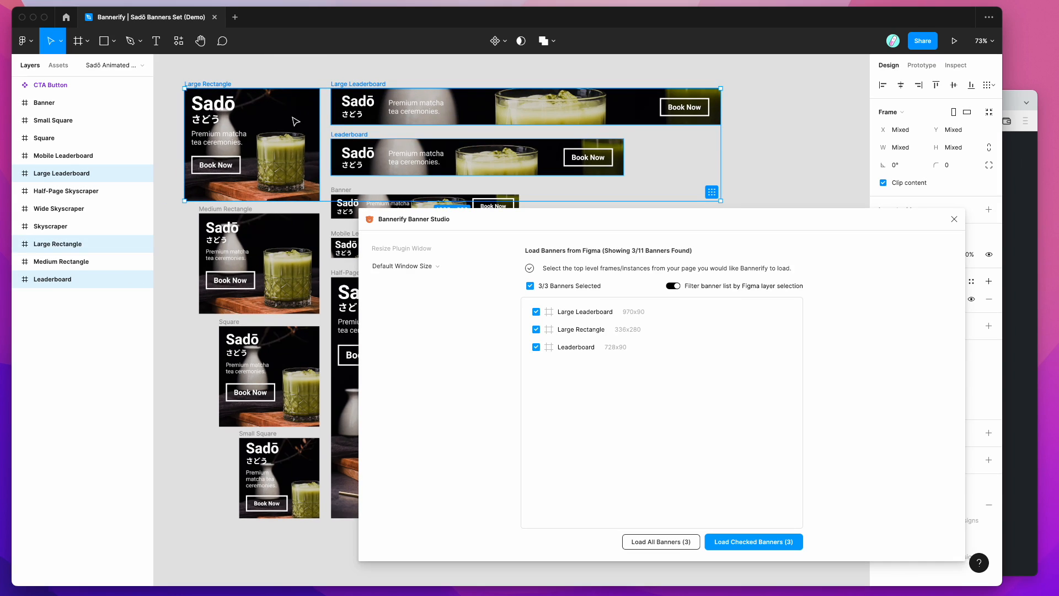
Step: Test selecting Brand Characters and the Large Leaderboard frame, then load all three checked banners
{"action": "left_click", "coordinate": [16, 173]}
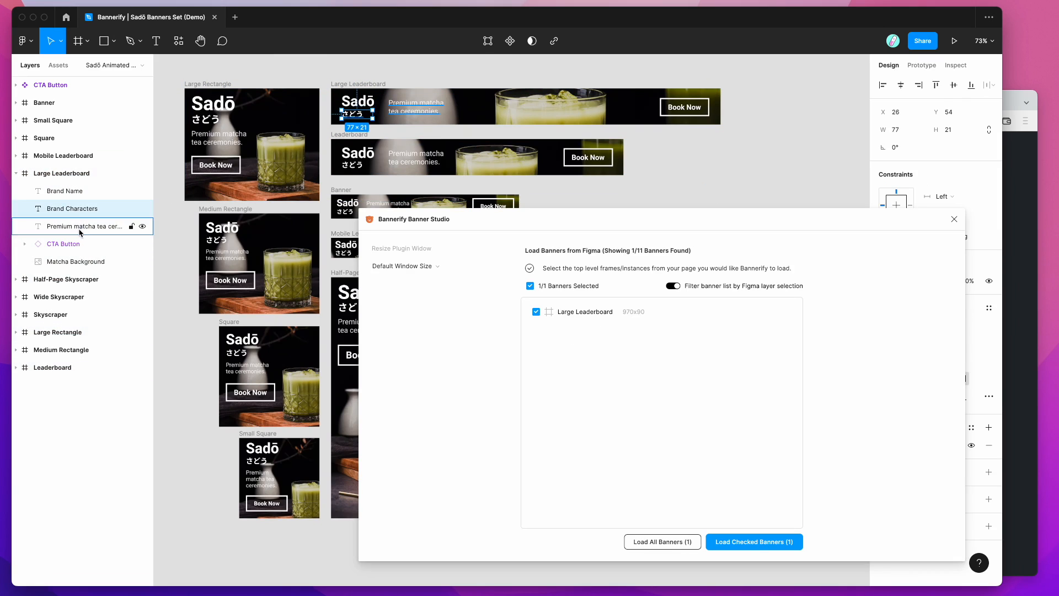
{"action": "left_click", "coordinate": [62, 172]}
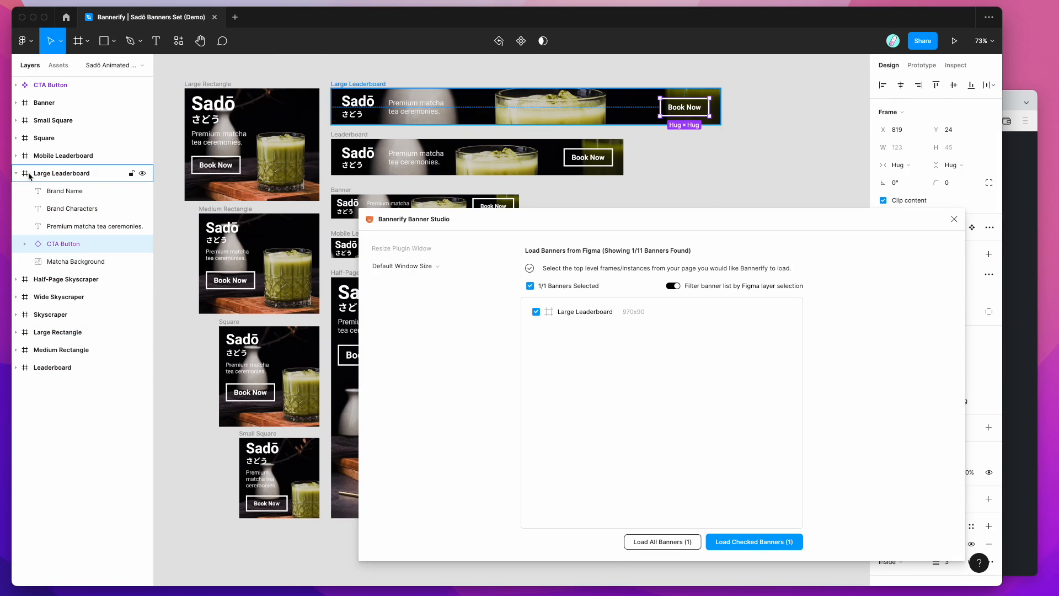
{"action": "left_click", "coordinate": [672, 286]}
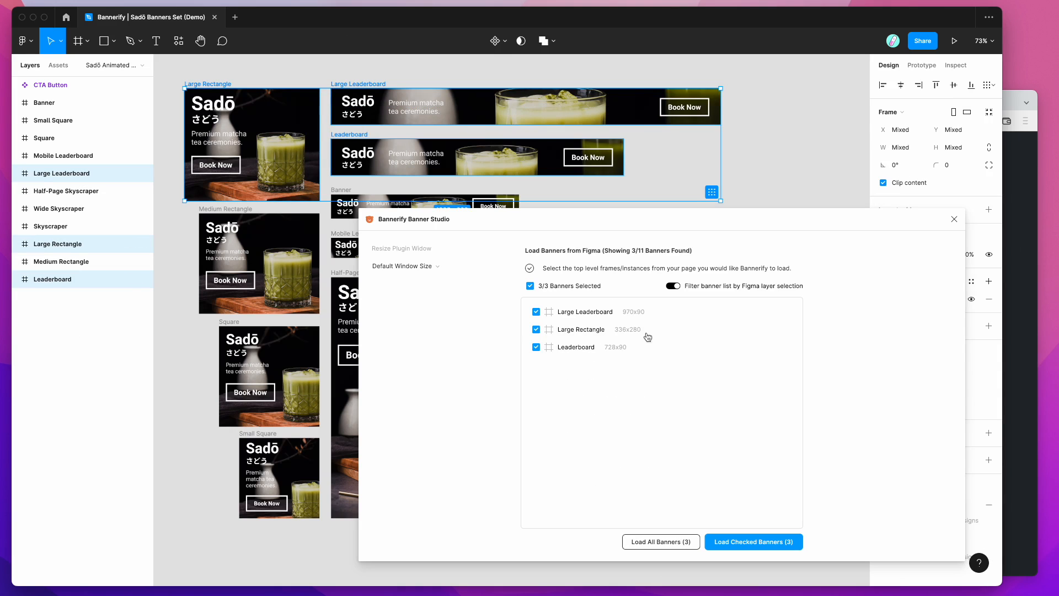
{"action": "mouse_move", "coordinate": [725, 547]}
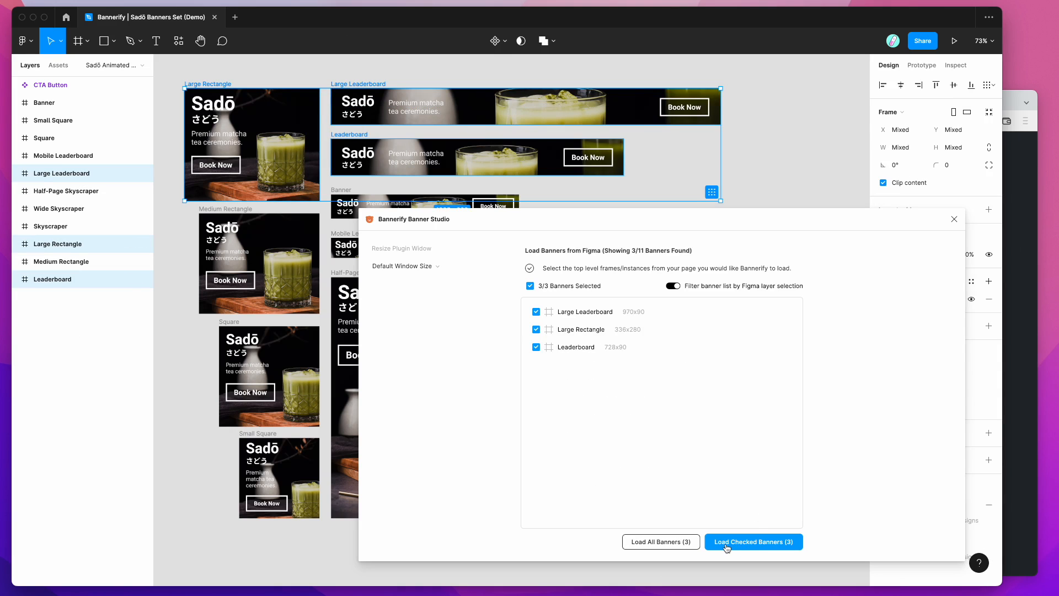
{"action": "mouse_move", "coordinate": [739, 544]}
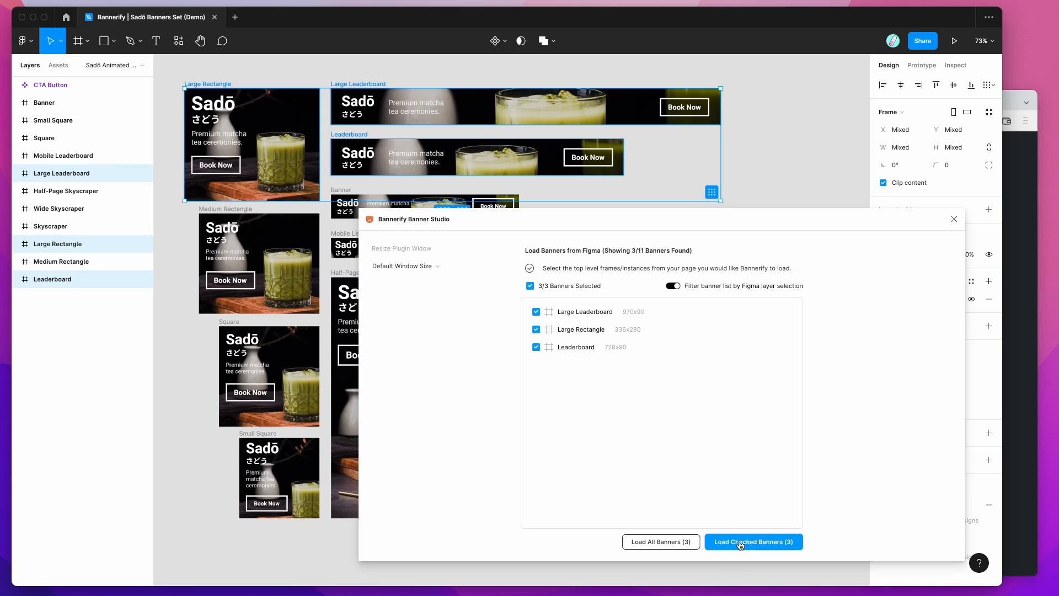
{"action": "left_click", "coordinate": [752, 541]}
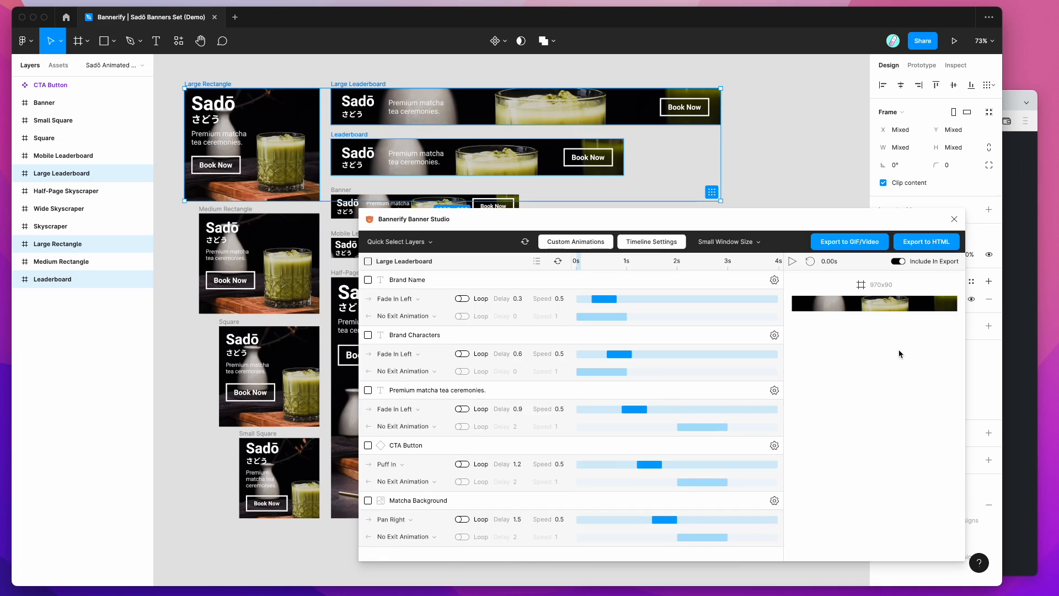
{"action": "mouse_move", "coordinate": [174, 182]}
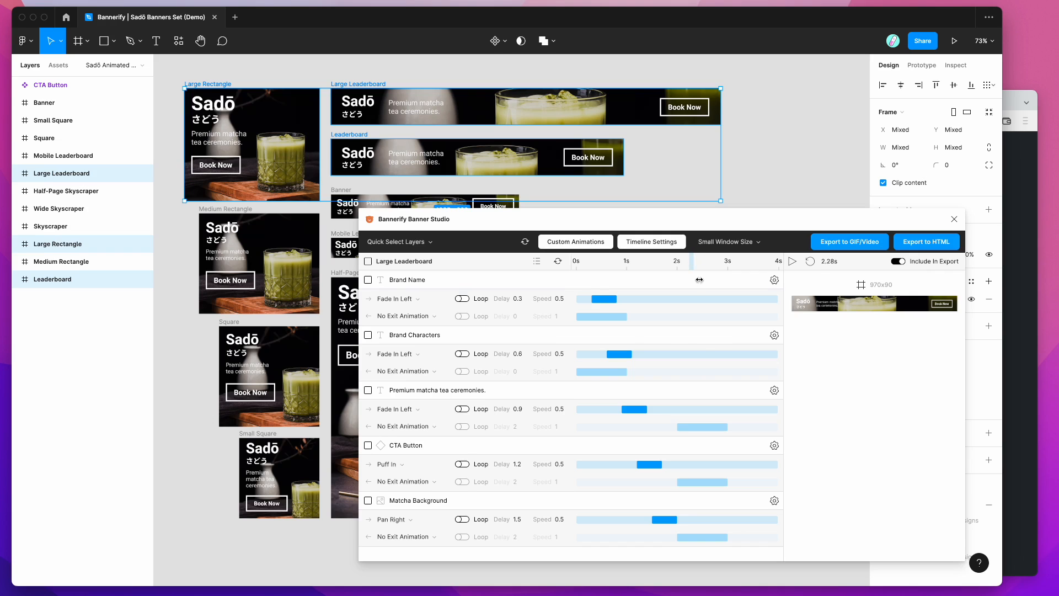
{"action": "mouse_move", "coordinate": [692, 264]}
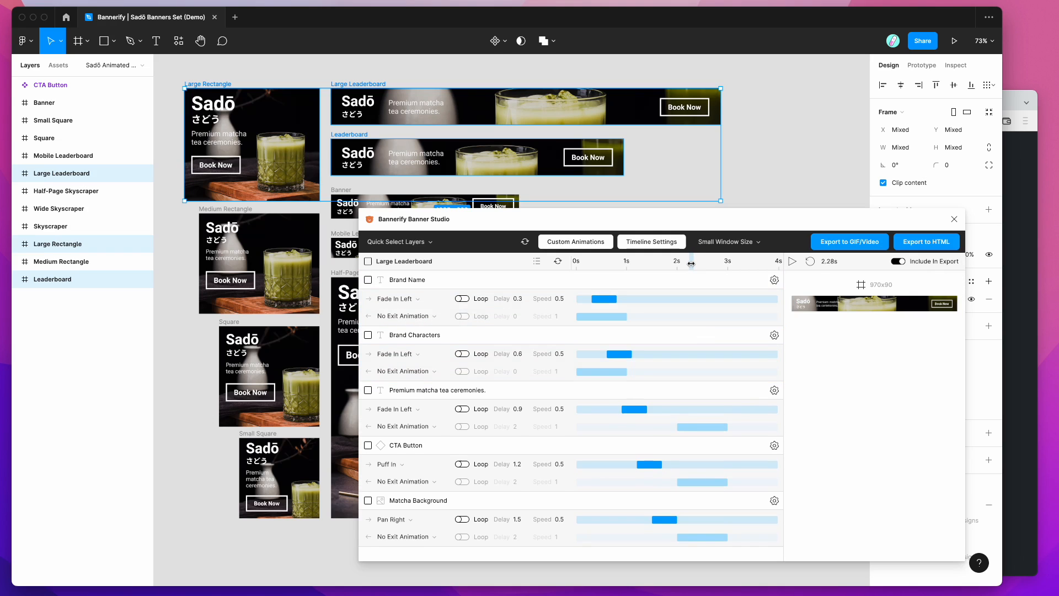
{"action": "mouse_move", "coordinate": [709, 264]}
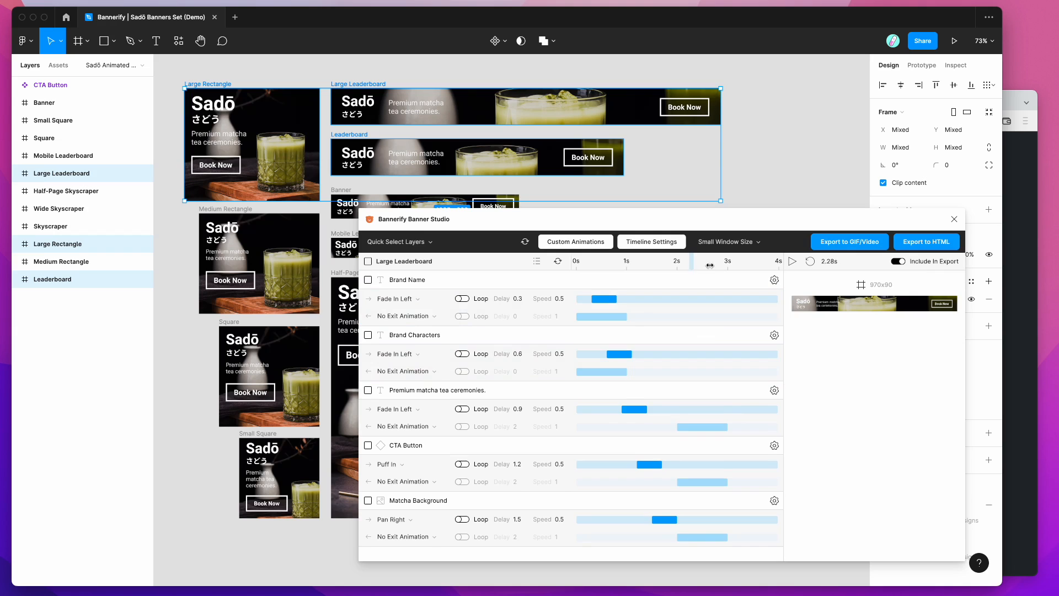
{"action": "mouse_move", "coordinate": [843, 363]}
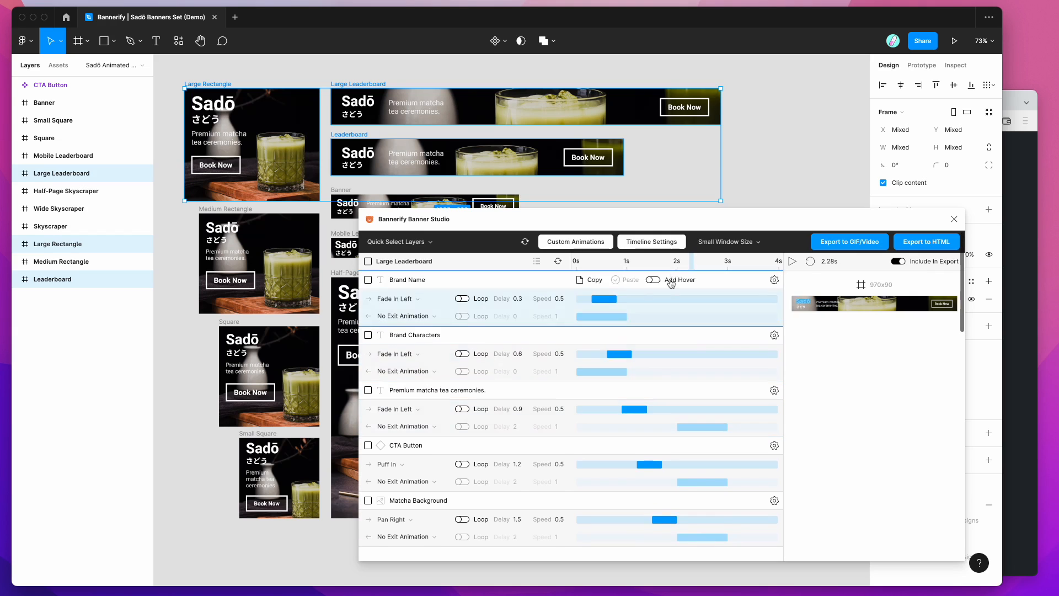
Step: Scroll the layer list and play the Large Rectangle banner preview
{"action": "scroll", "scroll_direction": "down", "scroll_amount": 3}
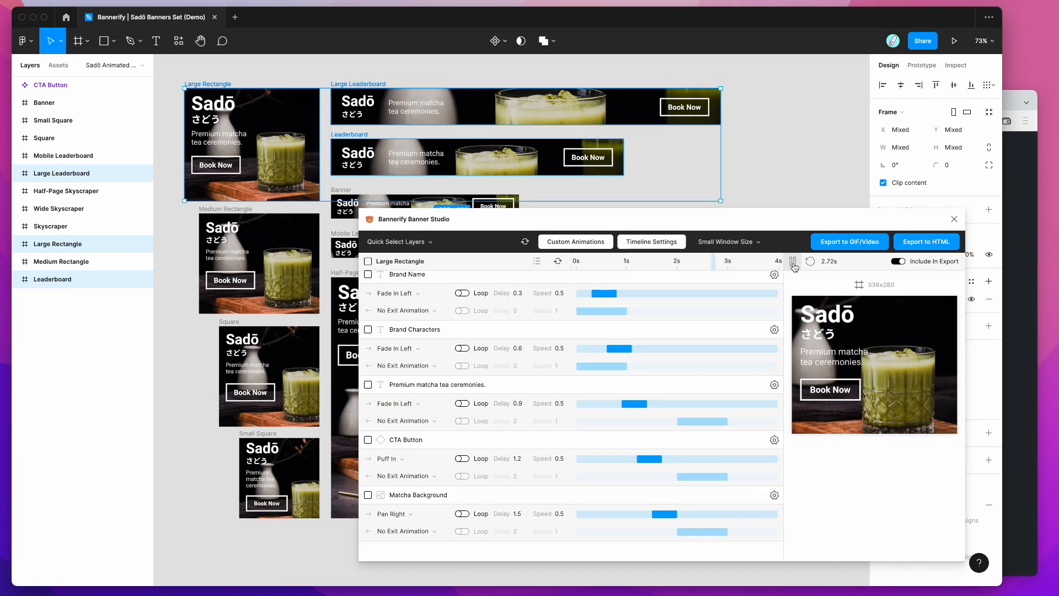
{"action": "left_click", "coordinate": [792, 261]}
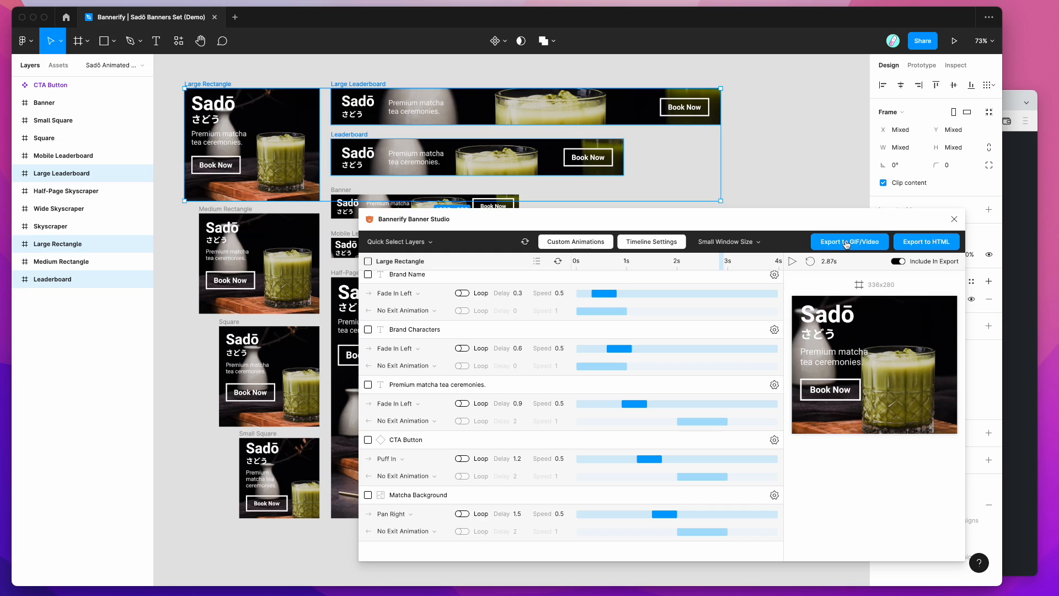
Step: Open Bannerify's Export to GIF/Video panel with frame rate and GIF settings
{"action": "left_click", "coordinate": [848, 241]}
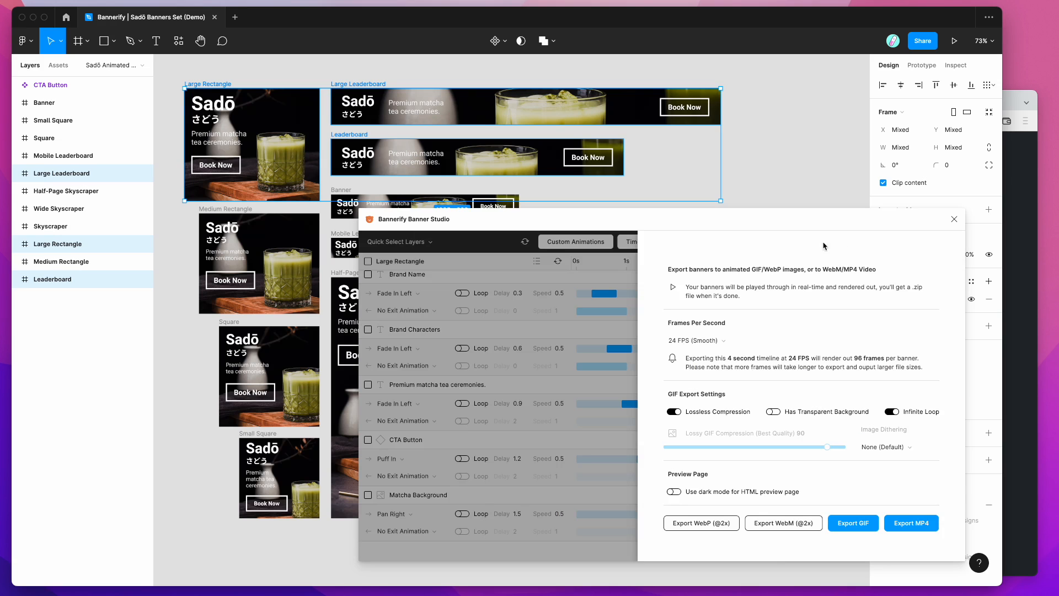
{"action": "mouse_move", "coordinate": [715, 412]}
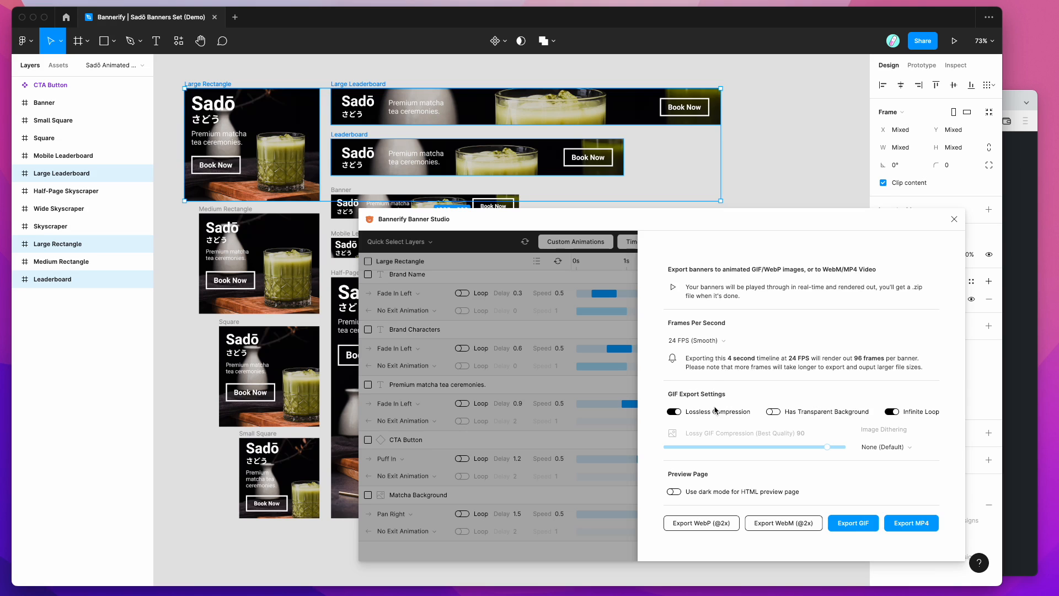
{"action": "mouse_move", "coordinate": [698, 538]}
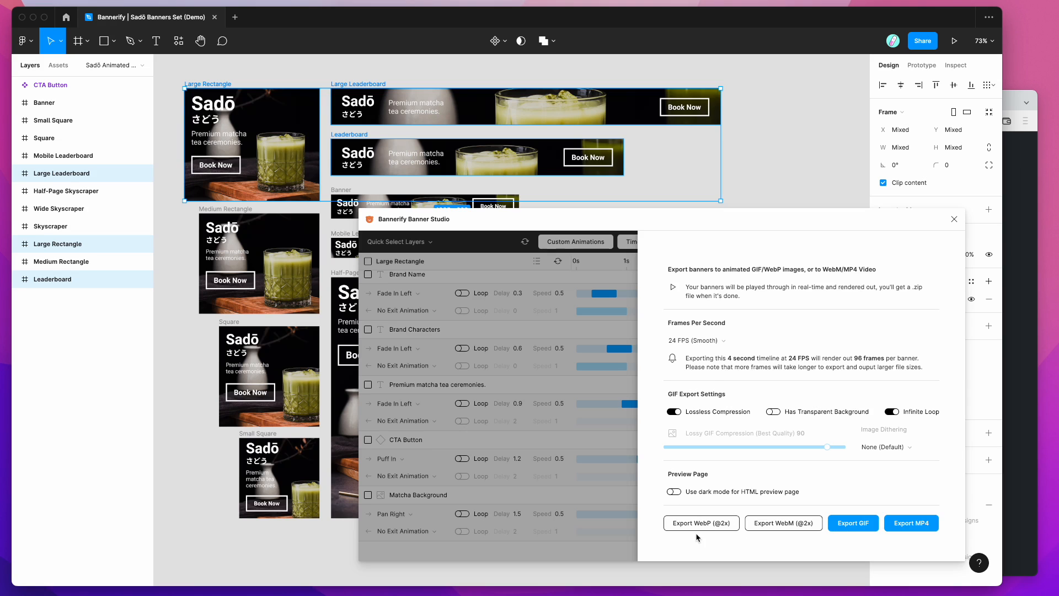
{"action": "mouse_move", "coordinate": [680, 526]}
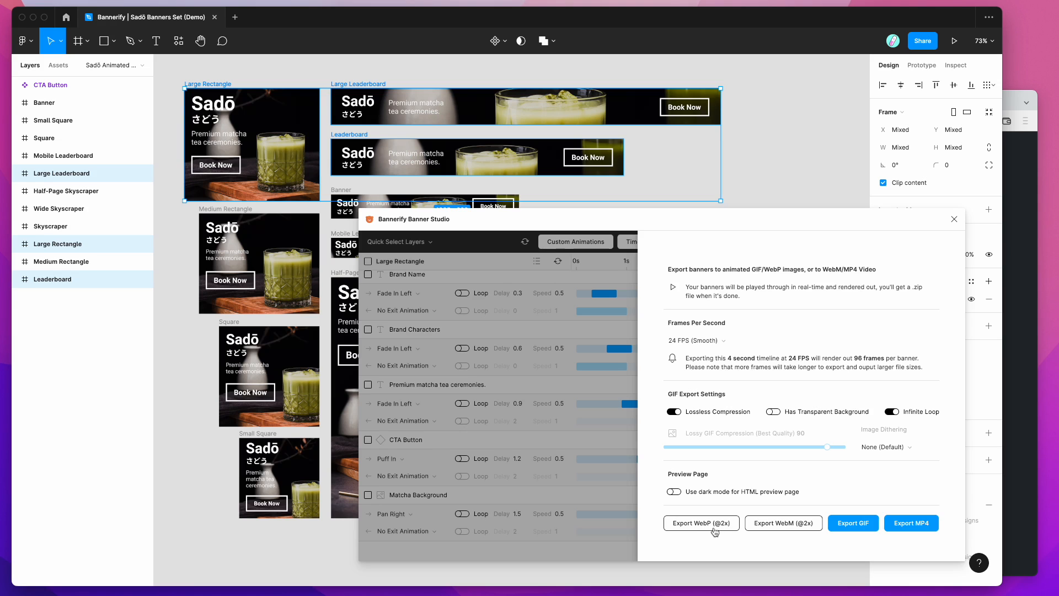
{"action": "mouse_move", "coordinate": [690, 543]}
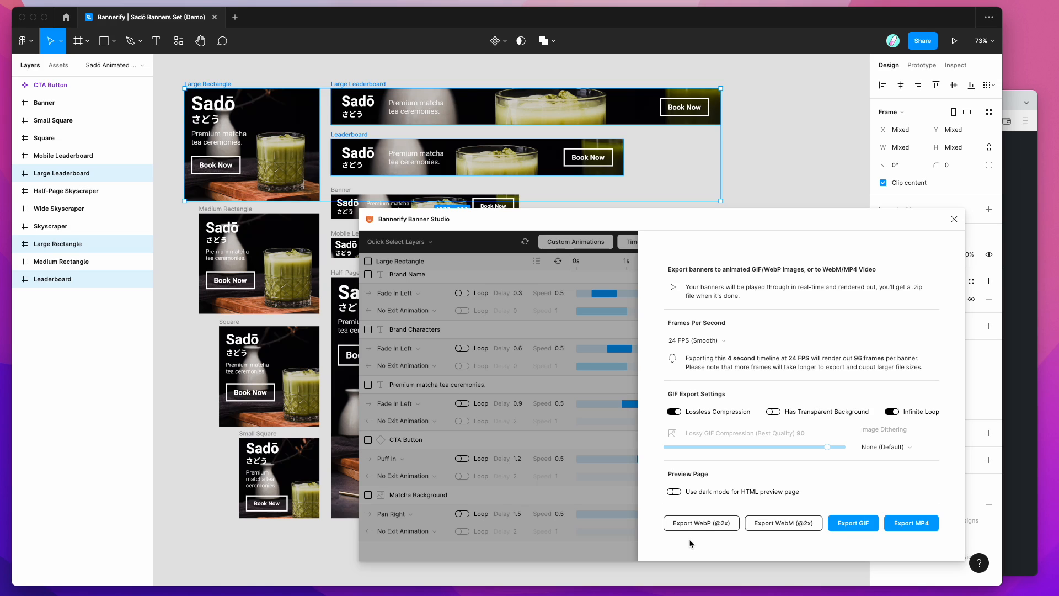
{"action": "mouse_move", "coordinate": [677, 532]}
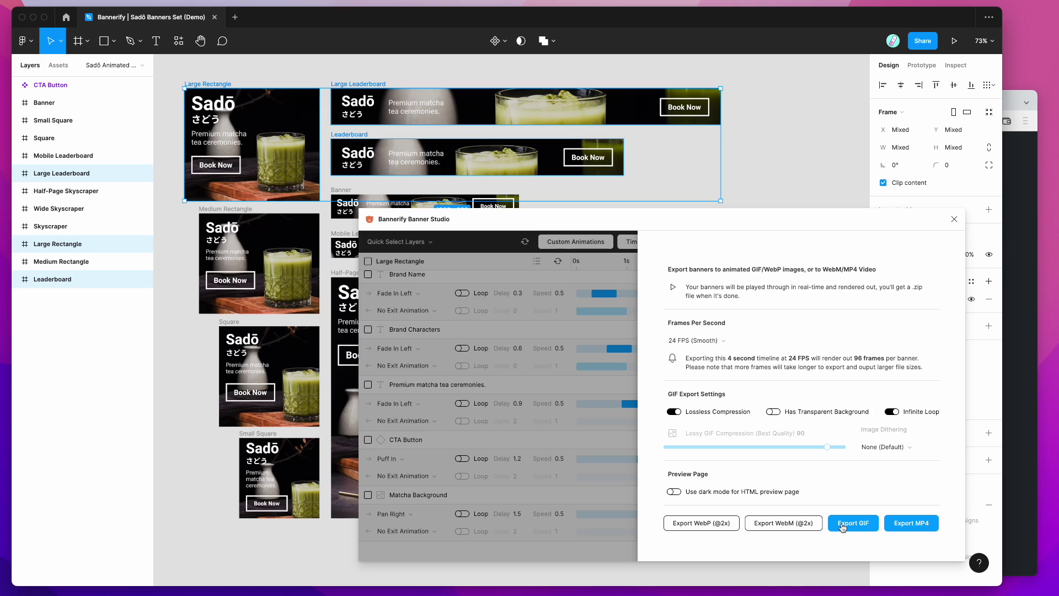
{"action": "mouse_move", "coordinate": [844, 541]}
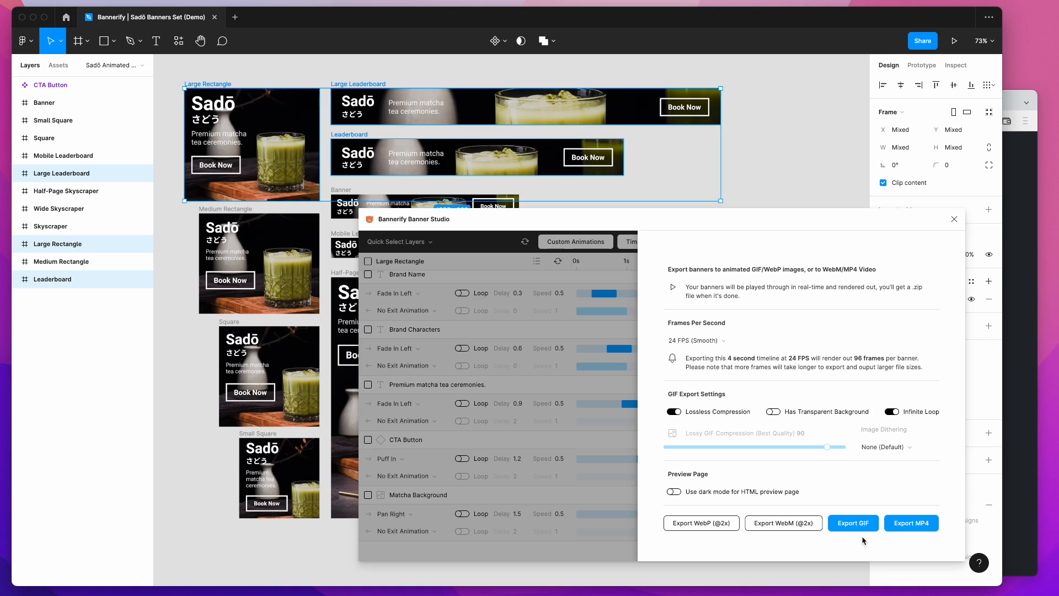
{"action": "mouse_move", "coordinate": [859, 540]}
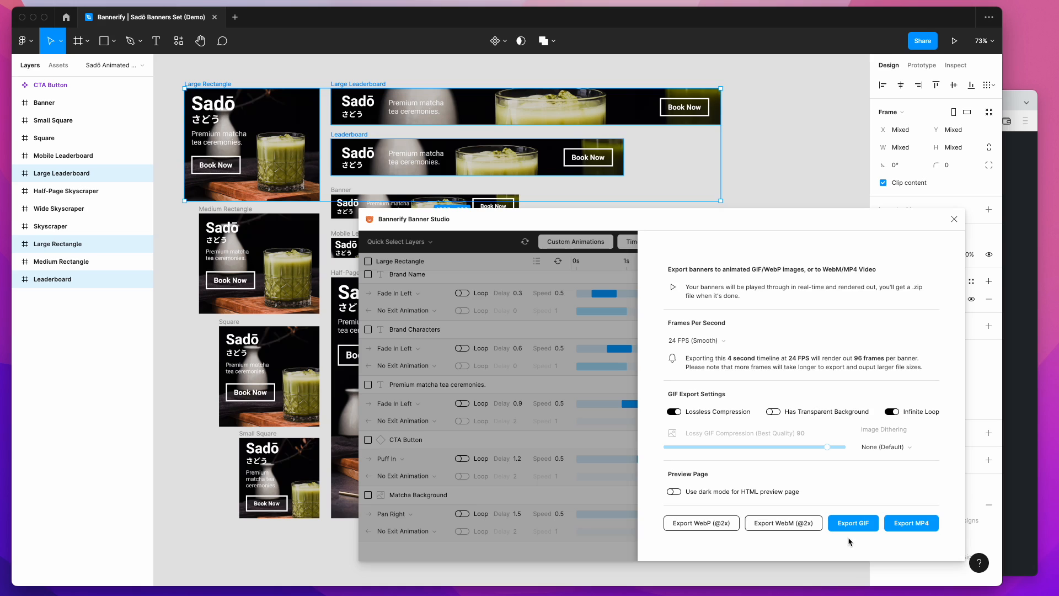
{"action": "mouse_move", "coordinate": [688, 551]}
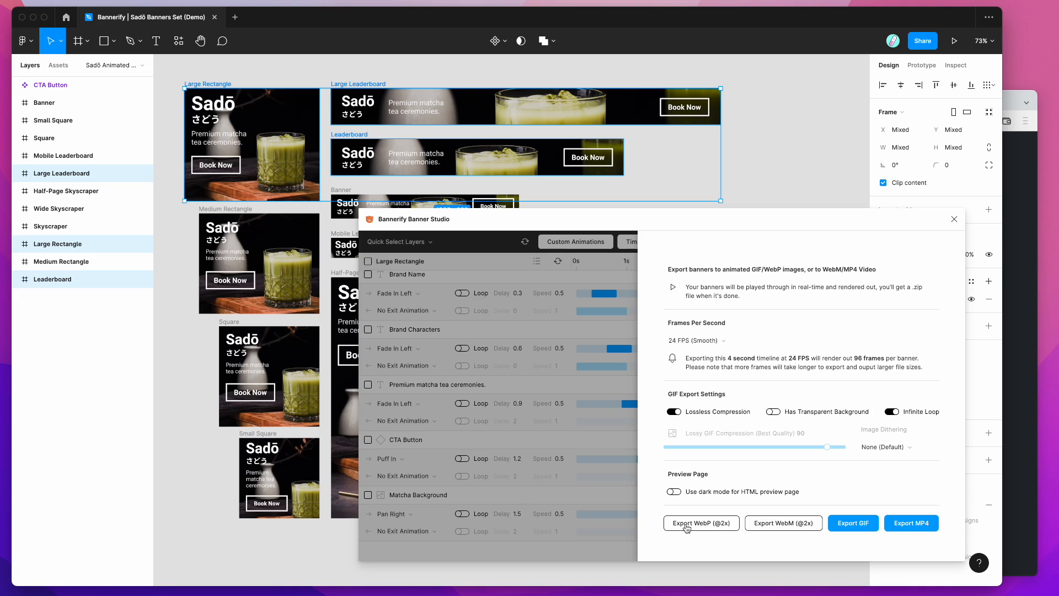
{"action": "mouse_move", "coordinate": [685, 529]}
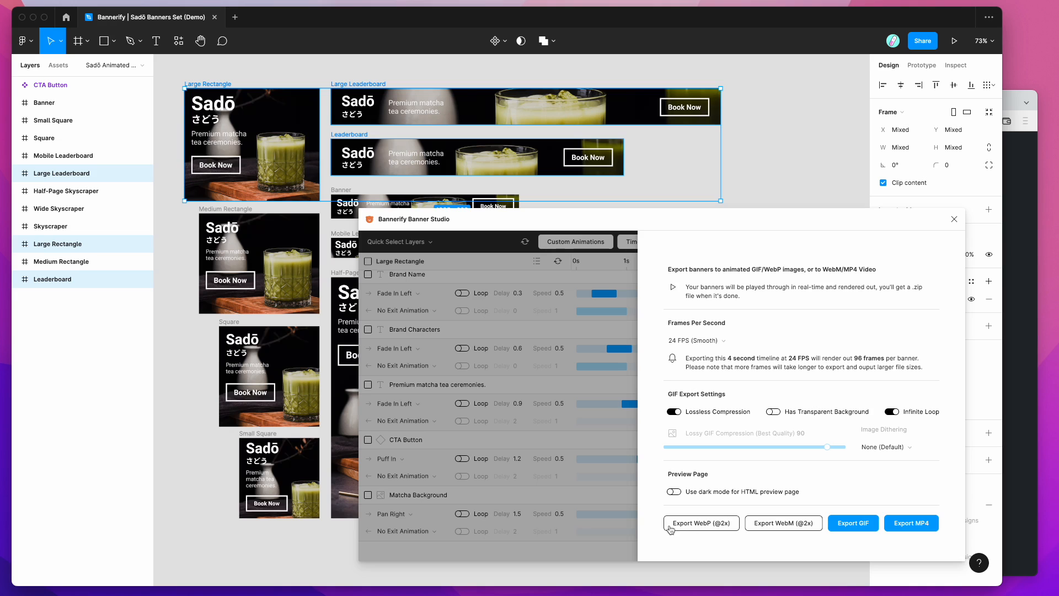
{"action": "mouse_move", "coordinate": [652, 528]}
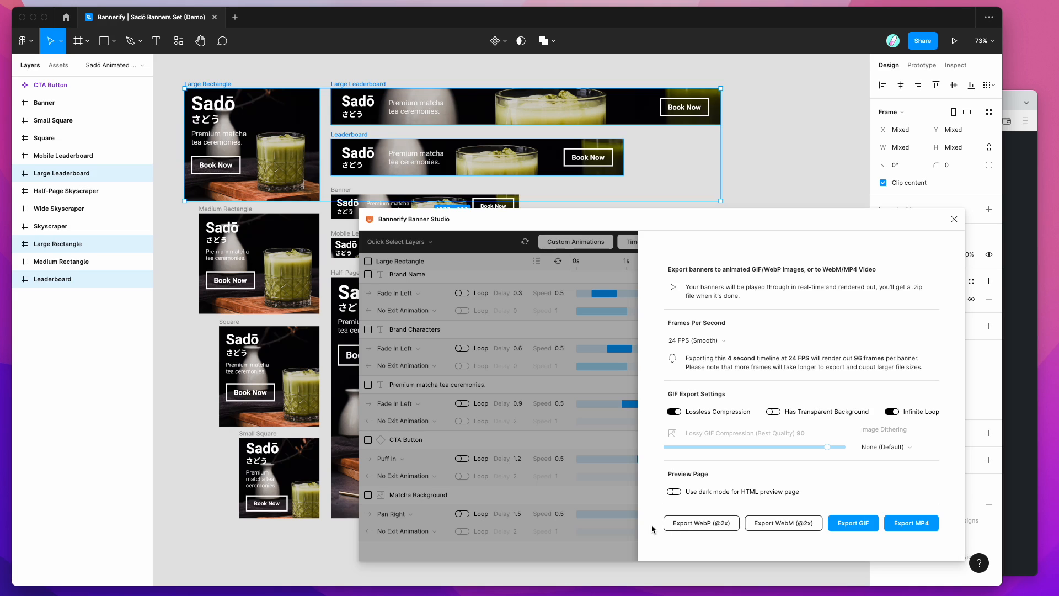
{"action": "mouse_move", "coordinate": [652, 491]}
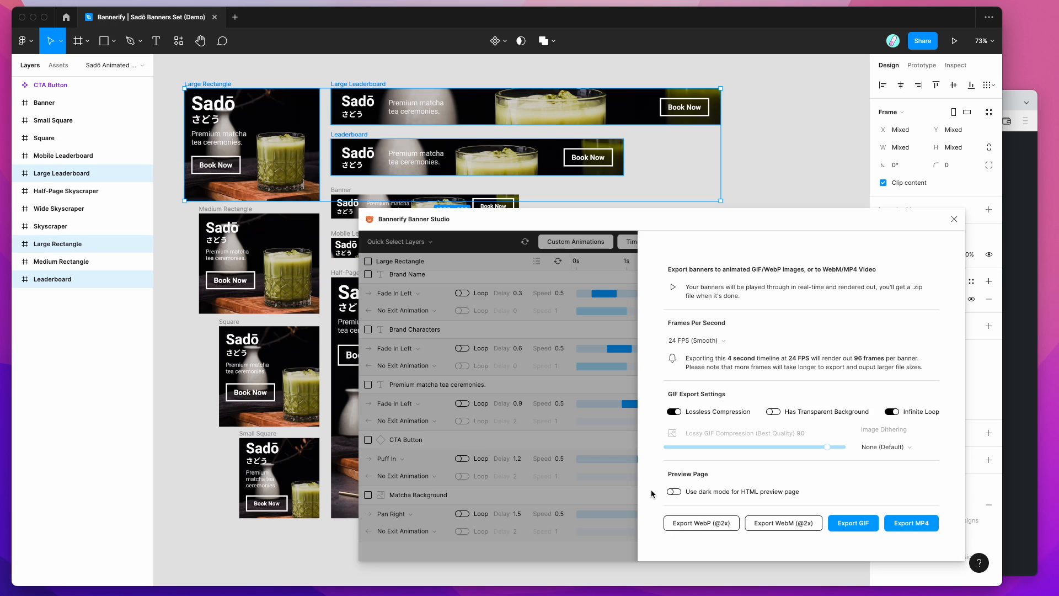
{"action": "mouse_move", "coordinate": [701, 524]}
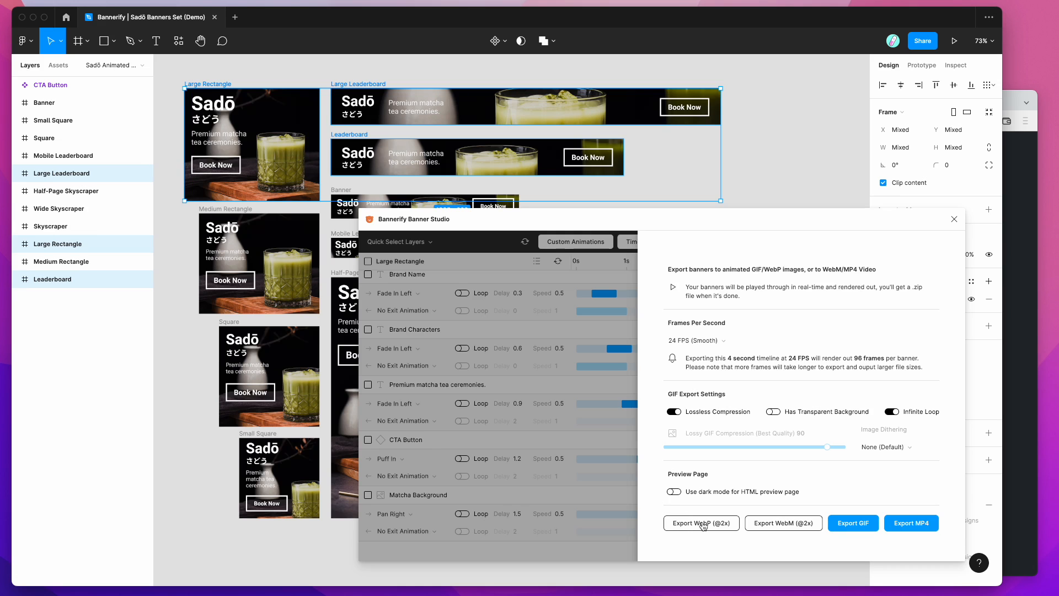
{"action": "left_click", "coordinate": [700, 522]}
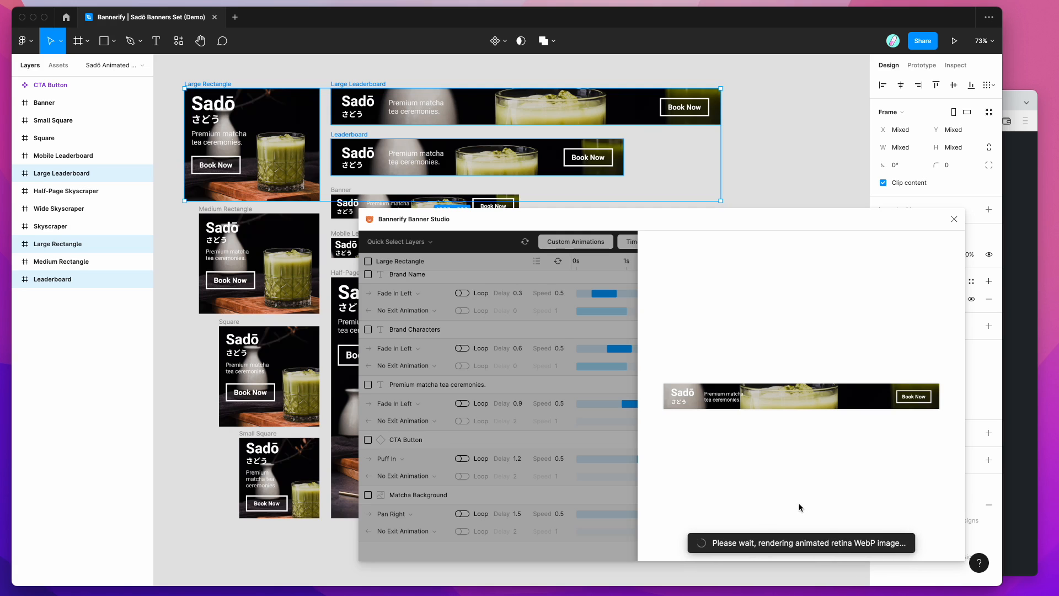
{"action": "mouse_move", "coordinate": [605, 442]}
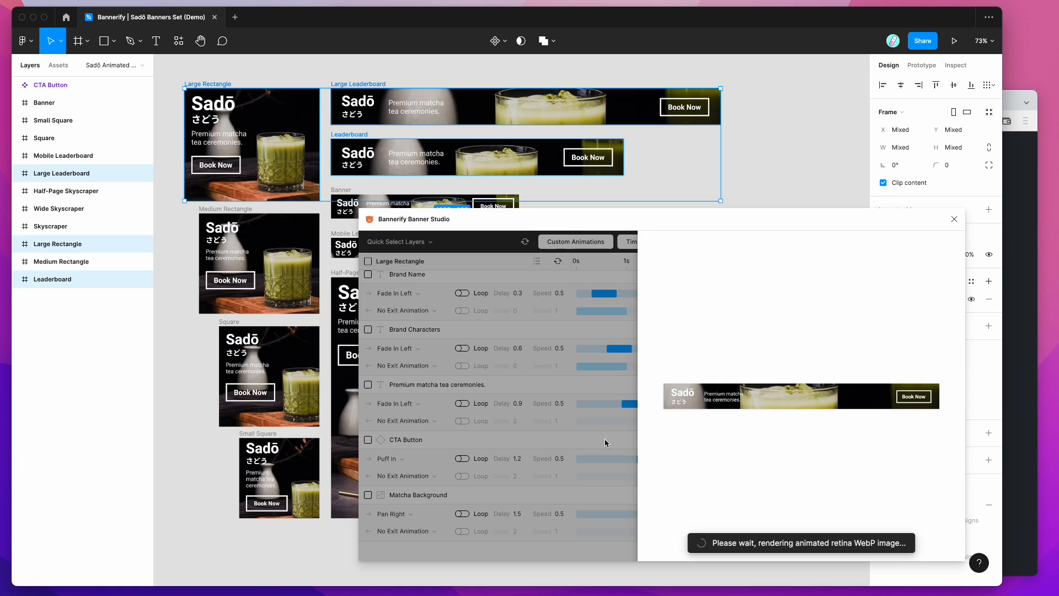
{"action": "mouse_move", "coordinate": [650, 397]}
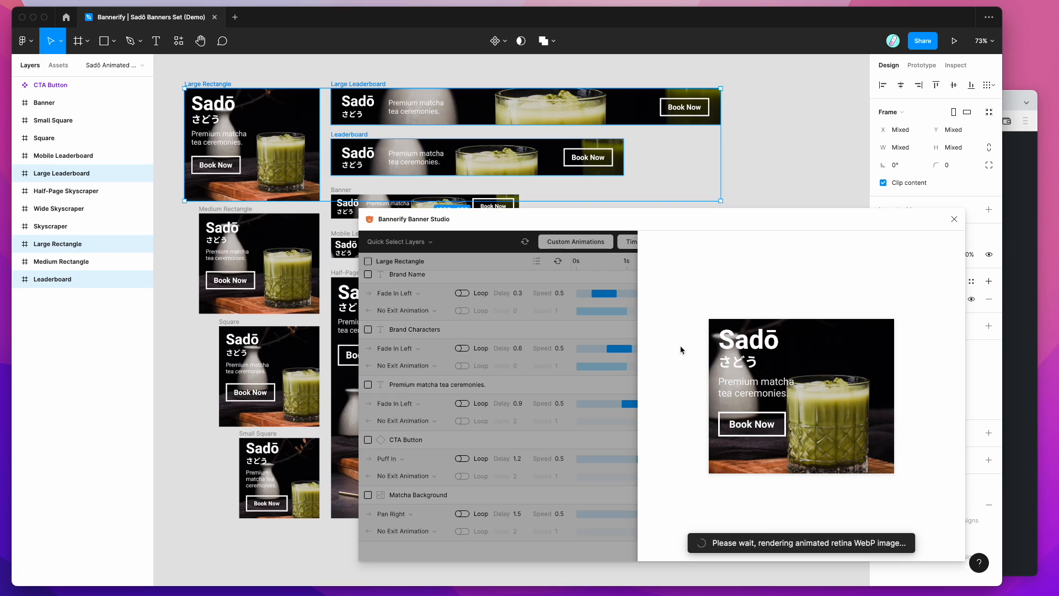
{"action": "mouse_move", "coordinate": [672, 363]}
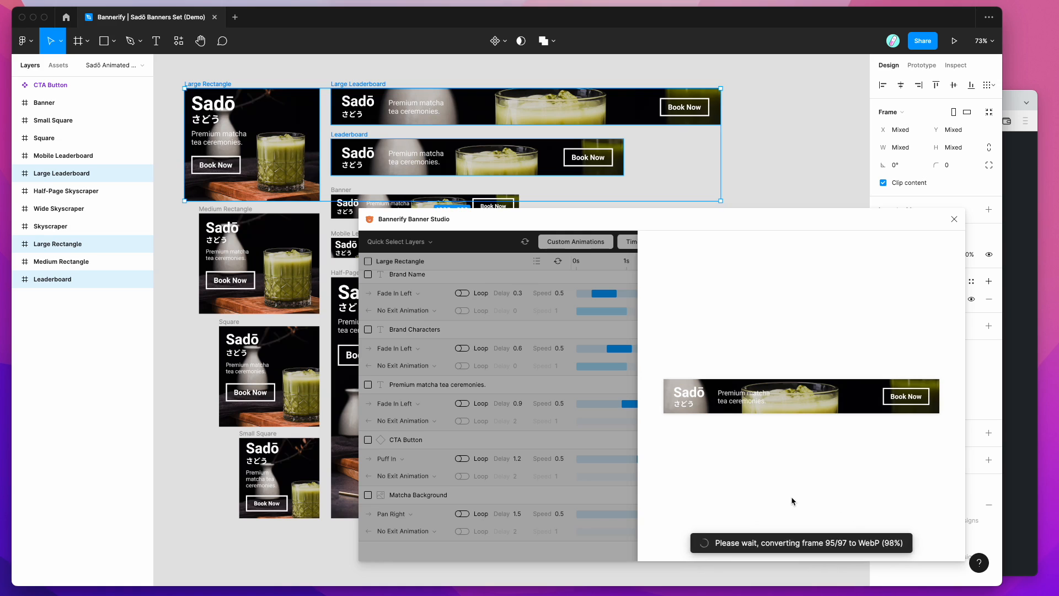
{"action": "mouse_move", "coordinate": [697, 298]}
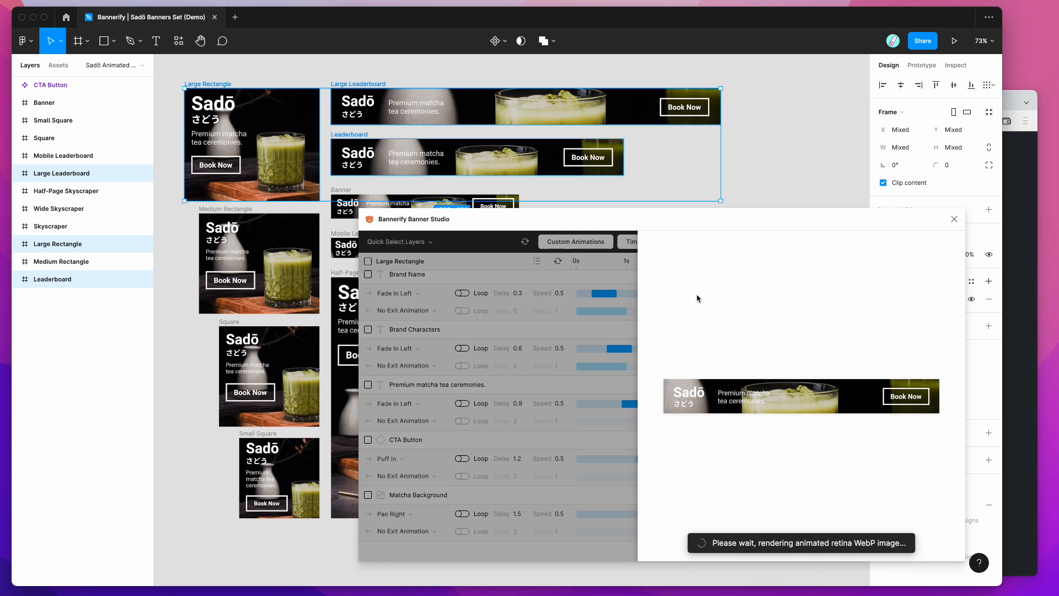
{"action": "mouse_move", "coordinate": [733, 296]}
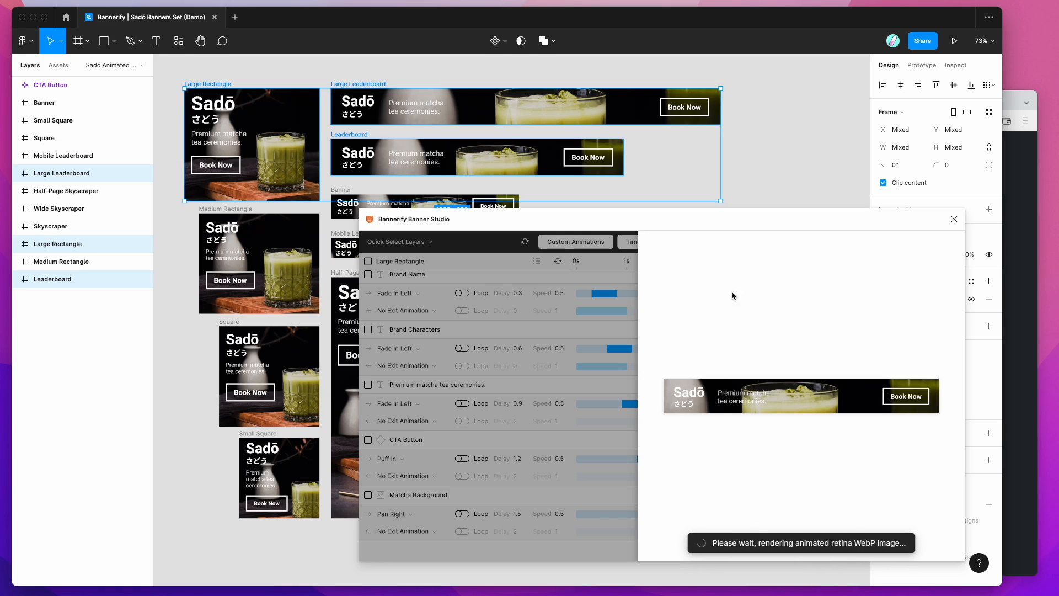
{"action": "mouse_move", "coordinate": [684, 306]}
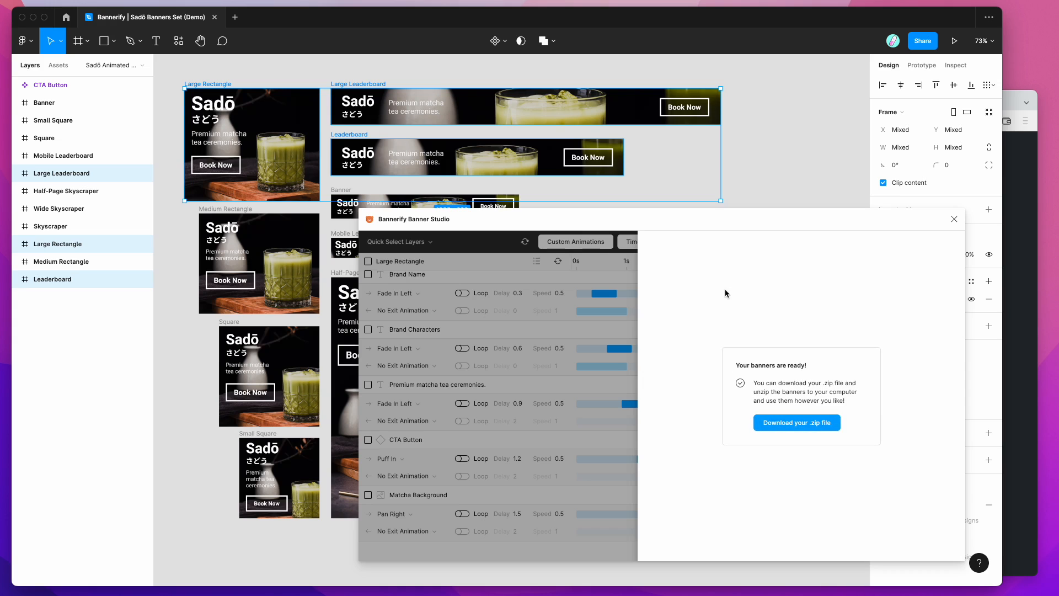
{"action": "mouse_move", "coordinate": [785, 393]}
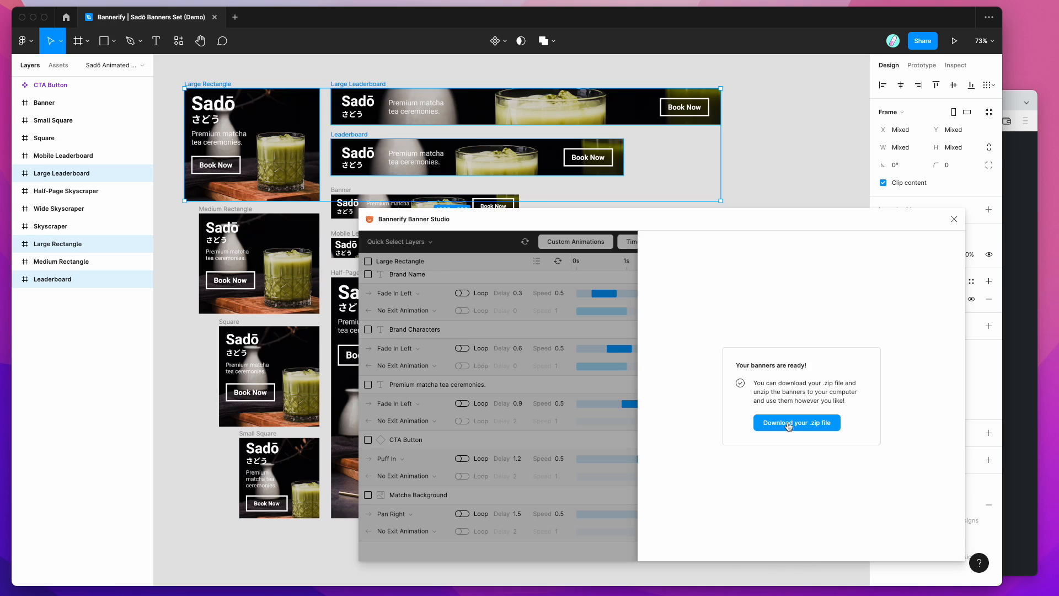
Step: Download the WebP banners .zip and save it to the Desktop
{"action": "left_click", "coordinate": [796, 422]}
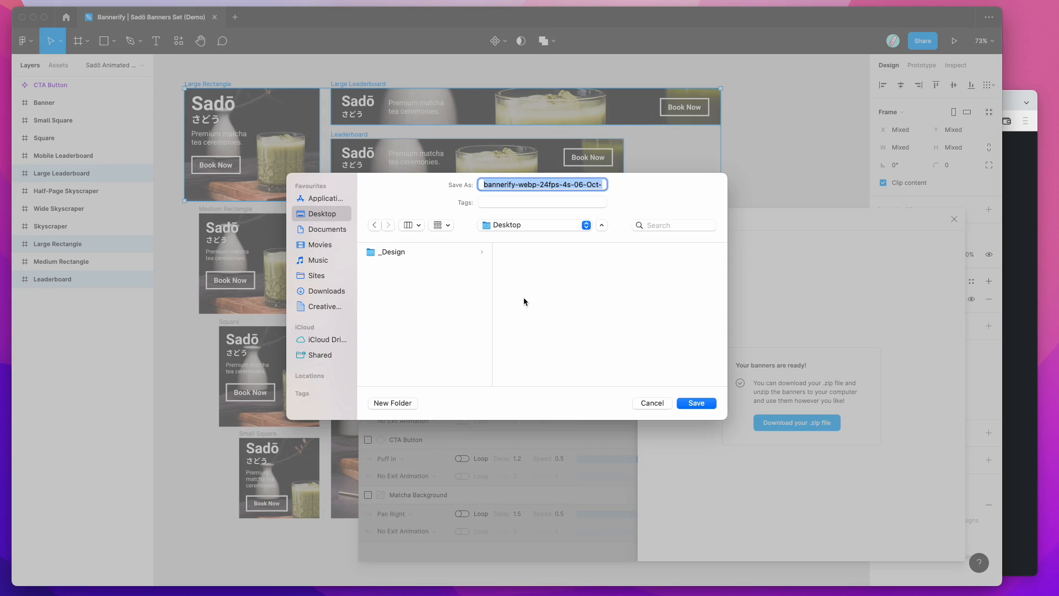
{"action": "mouse_move", "coordinate": [438, 200]}
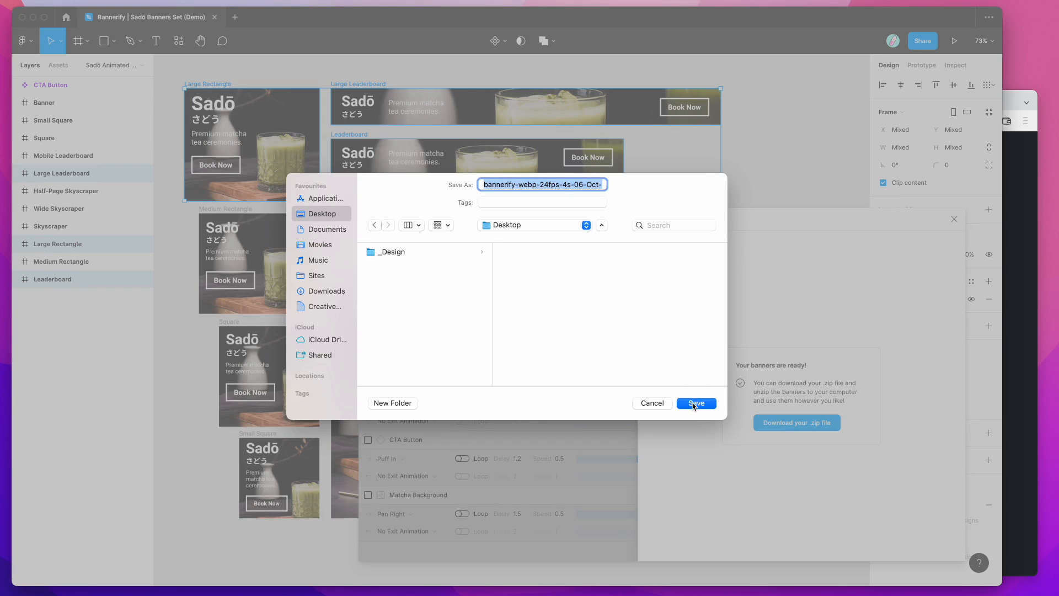
{"action": "left_click", "coordinate": [696, 402]}
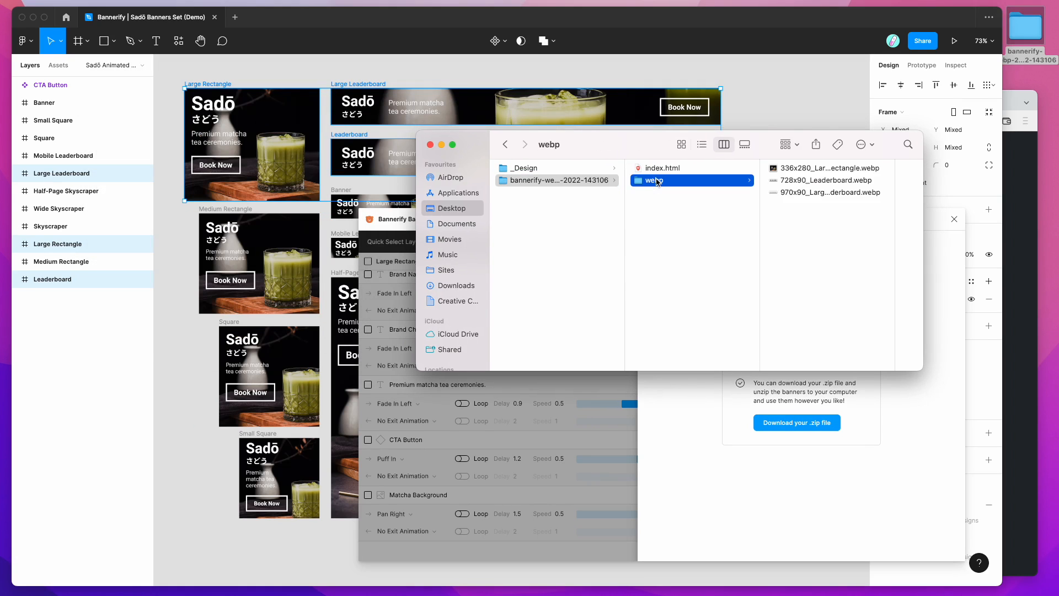
{"action": "mouse_move", "coordinate": [707, 186]}
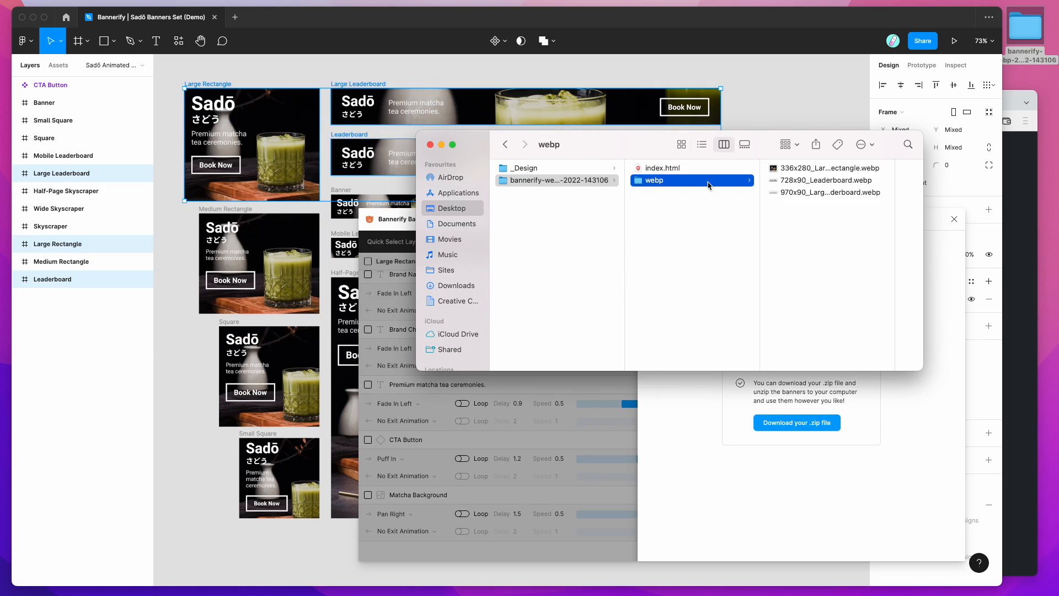
Step: Preview the Leaderboard and Large Rectangle WebP files in Finder, then open index.html
{"action": "left_click", "coordinate": [719, 180]}
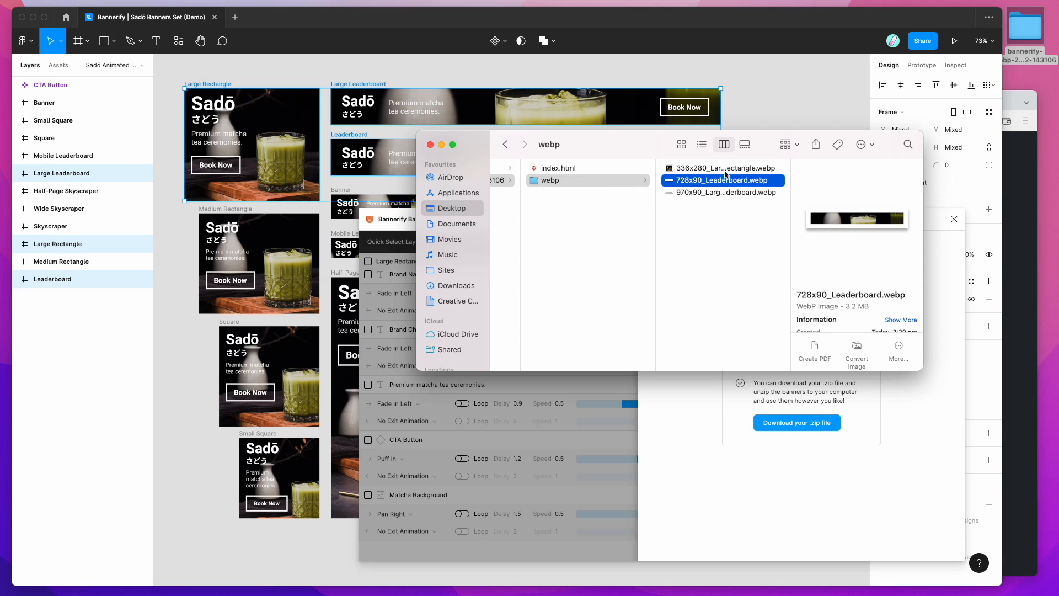
{"action": "left_click", "coordinate": [722, 168]}
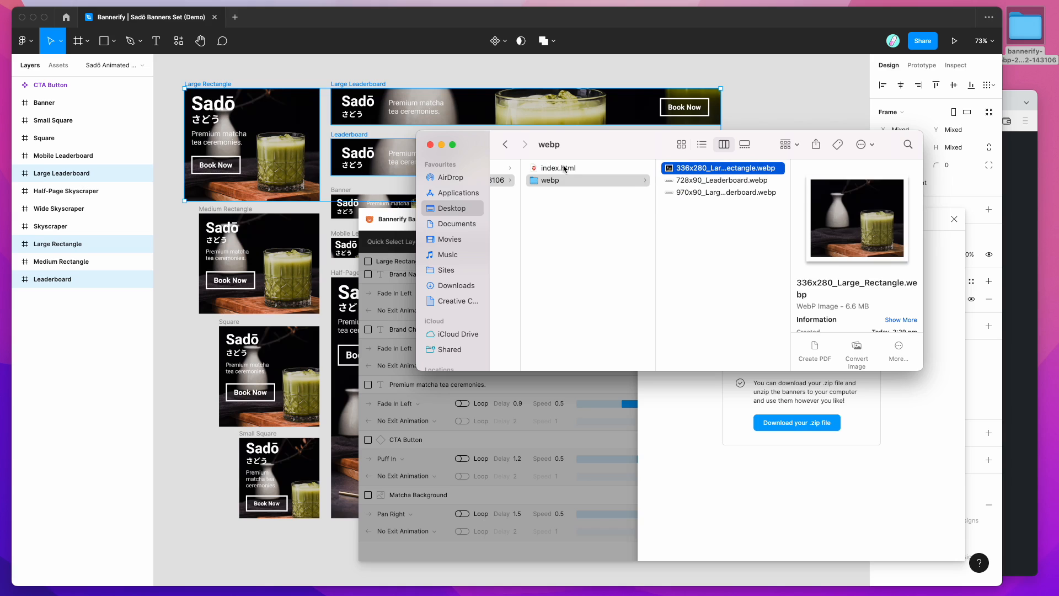
{"action": "left_click", "coordinate": [556, 167]}
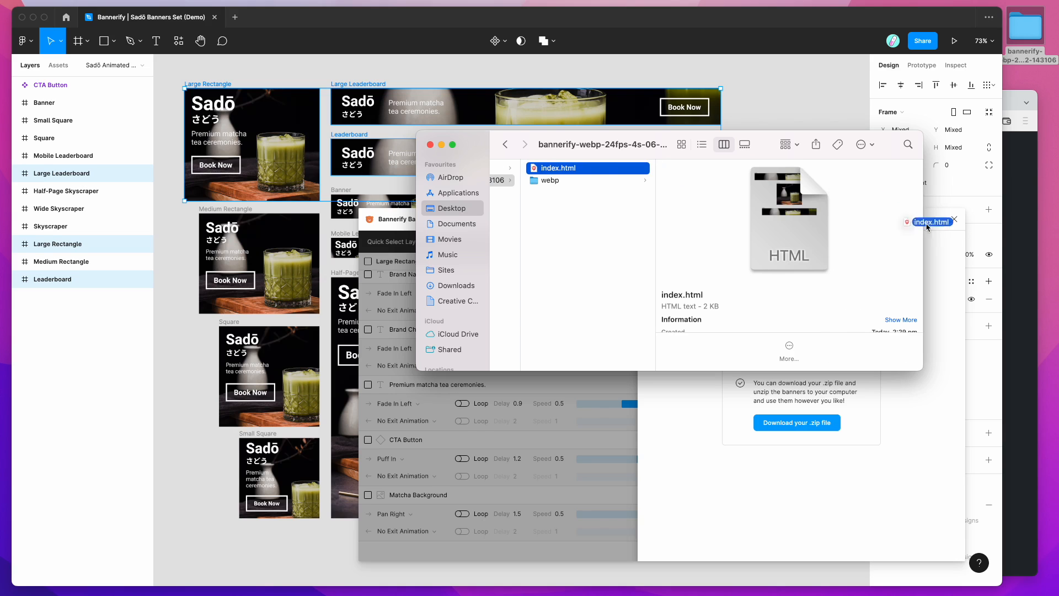
{"action": "double_click", "coordinate": [557, 168]}
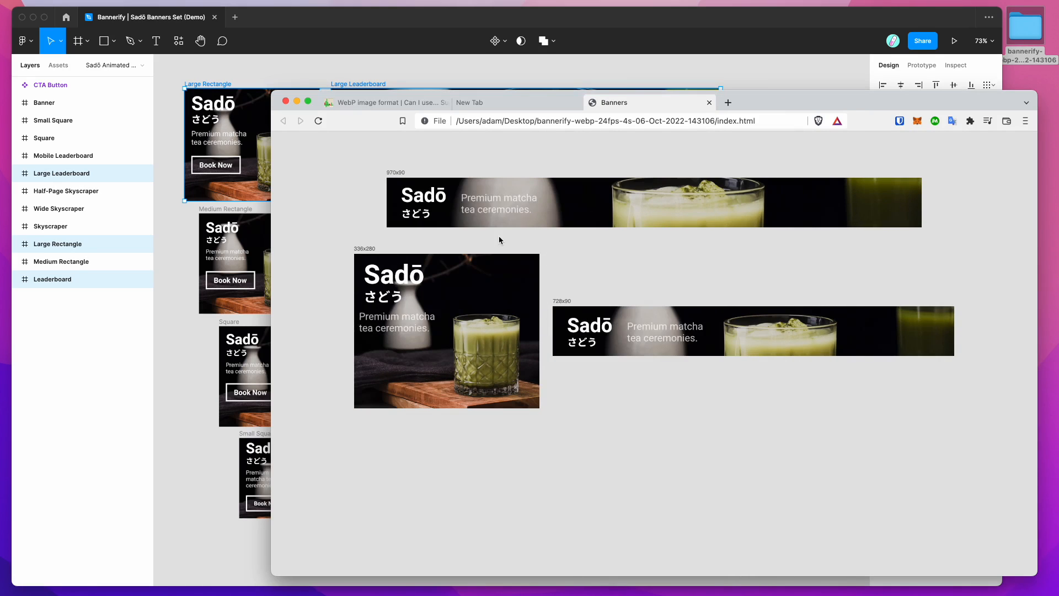
Step: Open the 336x280 Large Rectangle WebP banner alone in a new Brave tab
{"action": "right_click", "coordinate": [446, 330]}
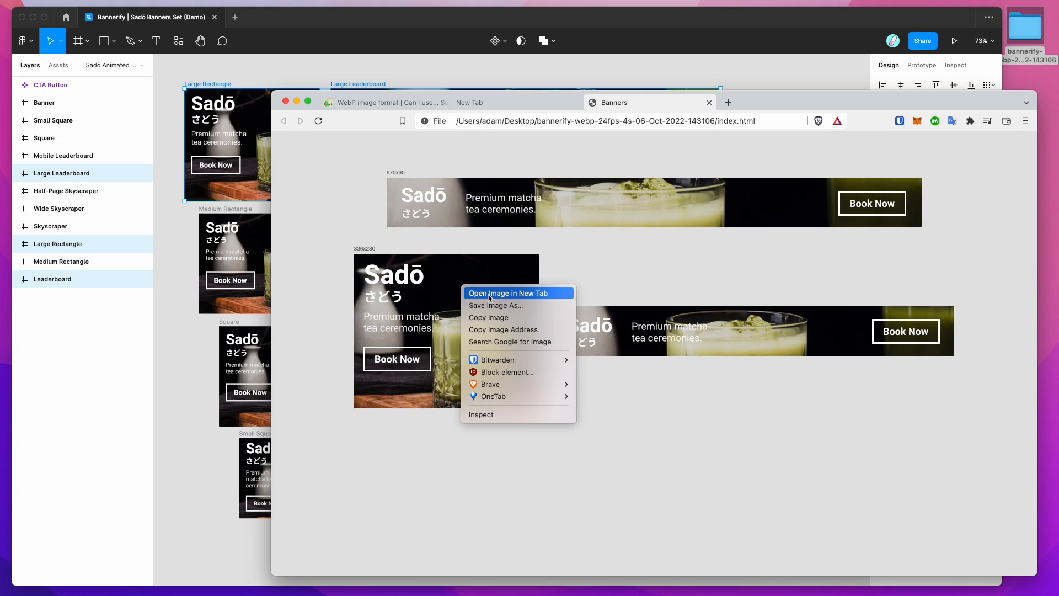
{"action": "left_click", "coordinate": [506, 292]}
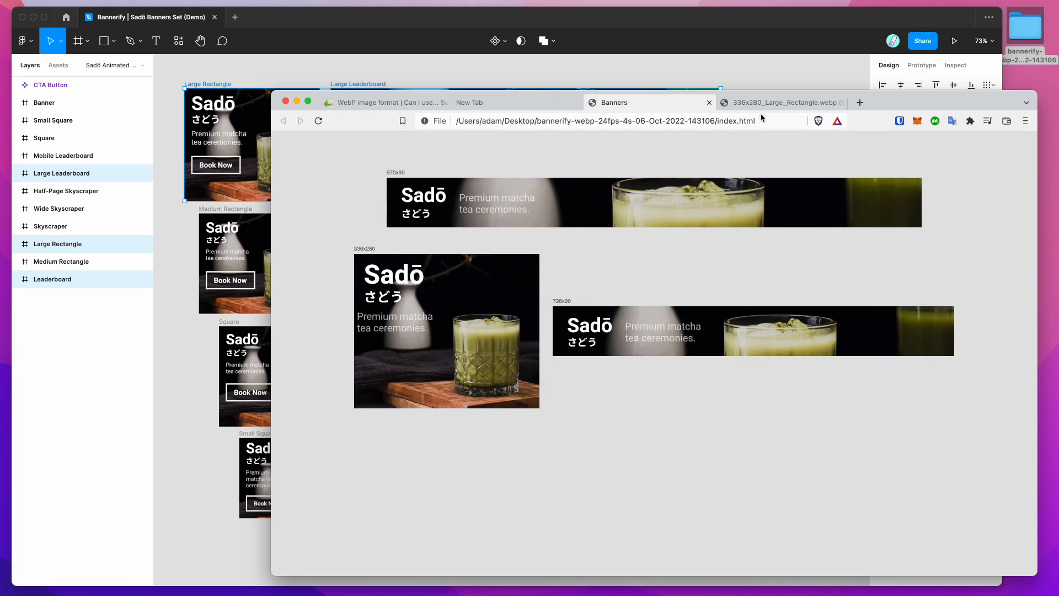
{"action": "left_click", "coordinate": [780, 102]}
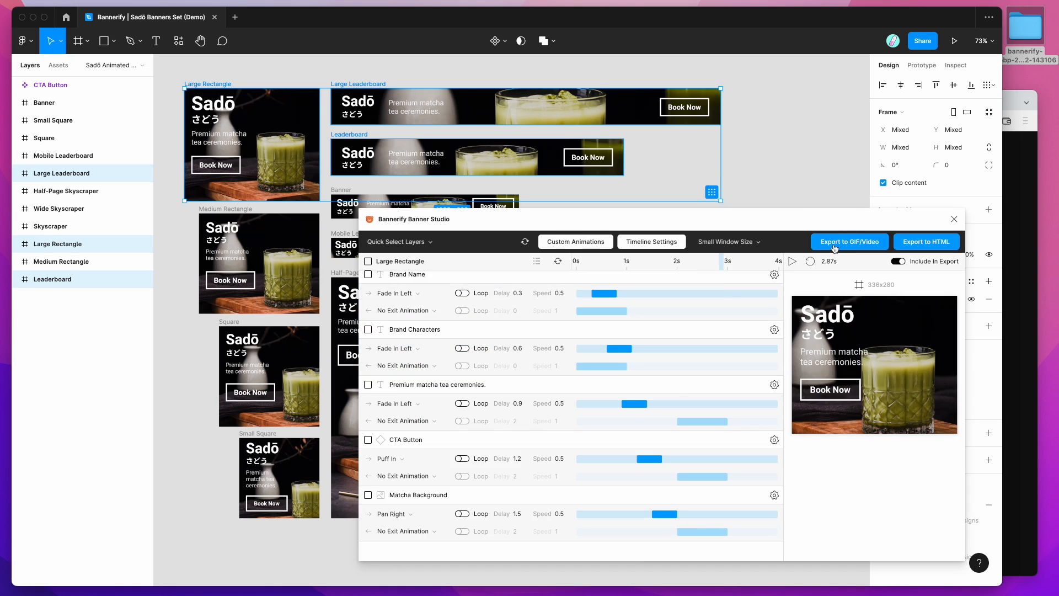
Step: Reopen Bannerify's Export to GIF/Video options and start the GIF export
{"action": "left_click", "coordinate": [848, 241]}
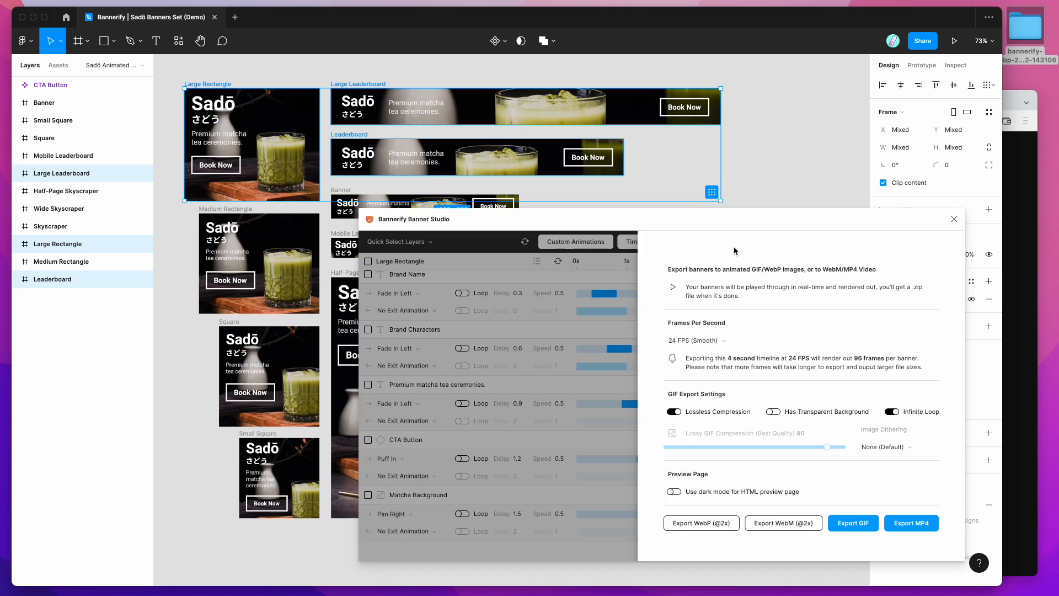
{"action": "mouse_move", "coordinate": [852, 532]}
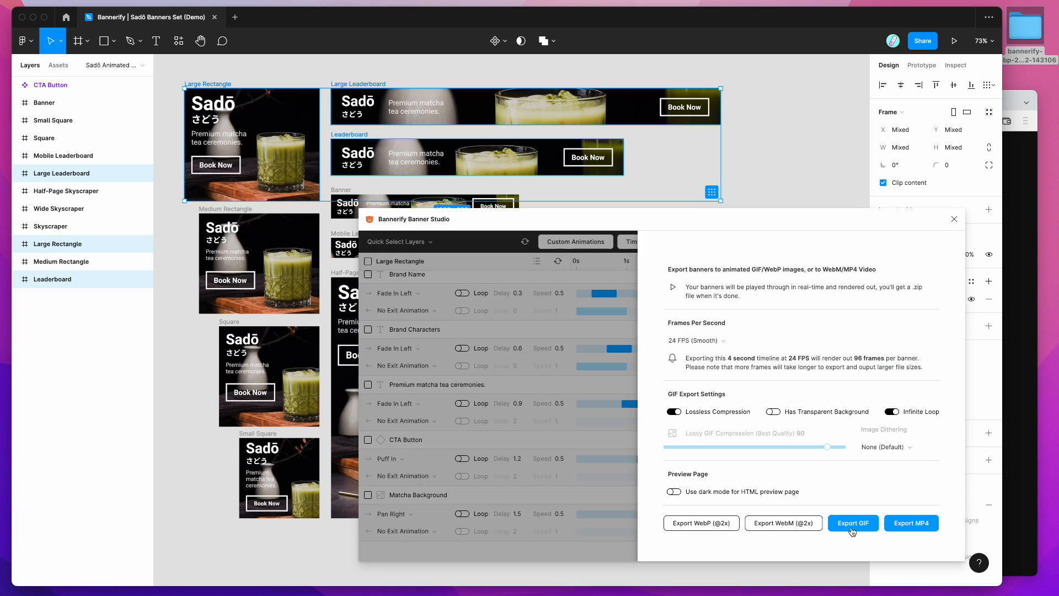
{"action": "left_click", "coordinate": [853, 522]}
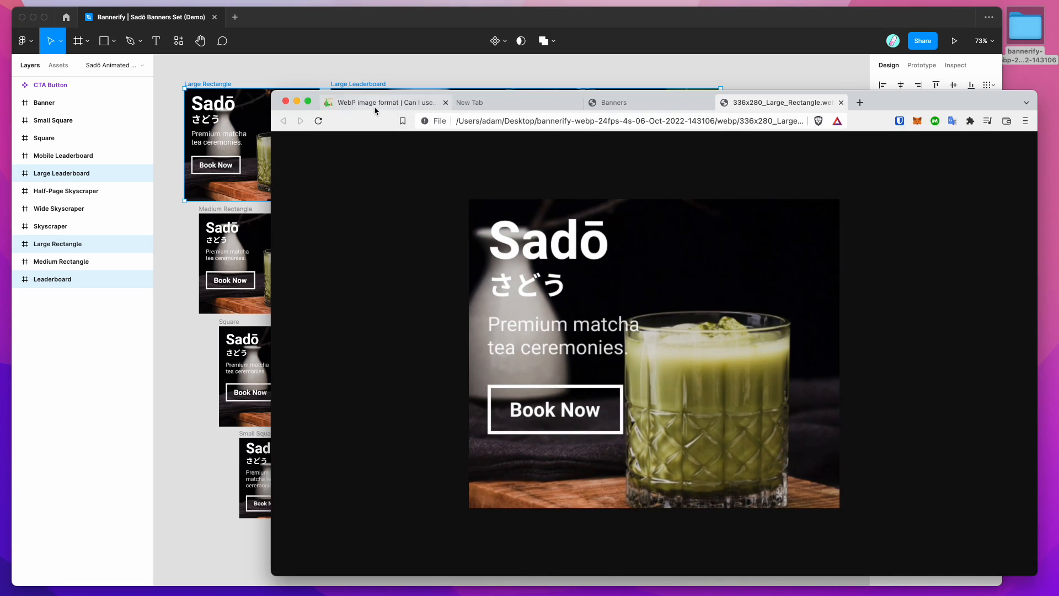
Step: Scroll through the caniuse WebP support table, reading browser versions and animated-WebP notes
{"action": "left_click", "coordinate": [382, 102]}
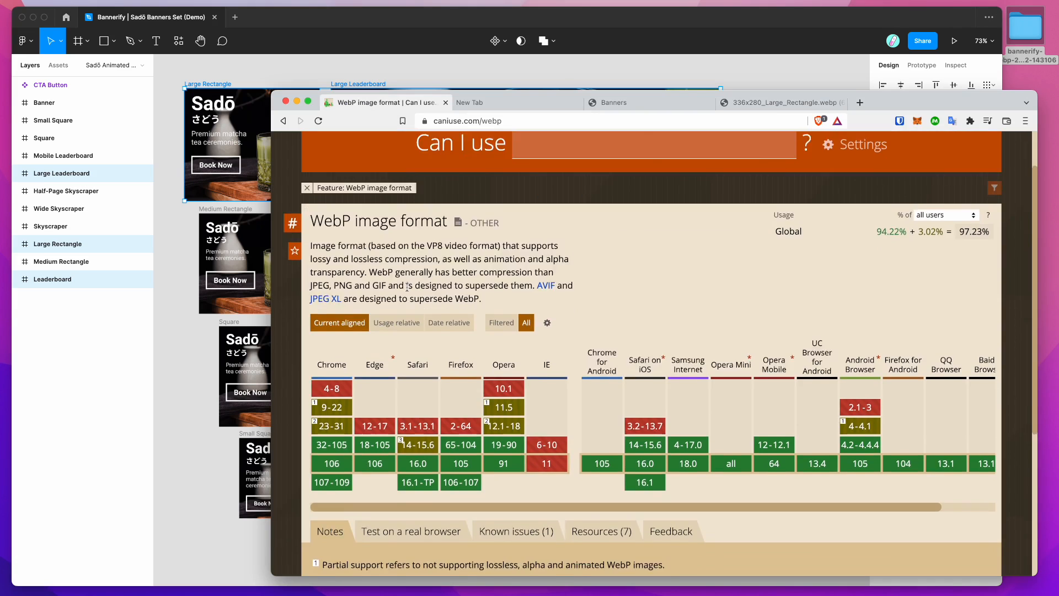
{"action": "scroll", "scroll_direction": "up", "scroll_amount": 3}
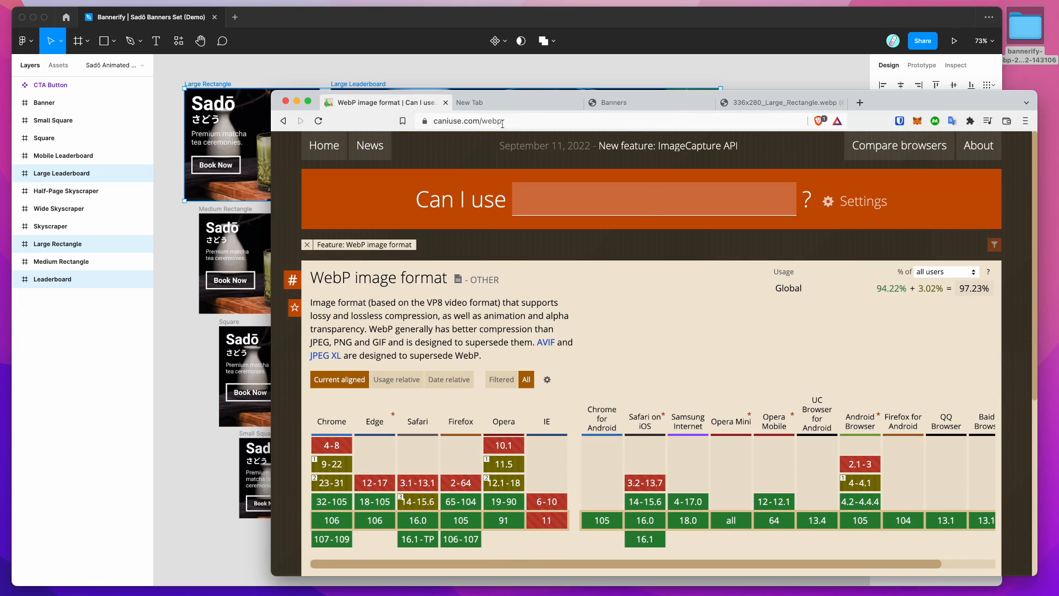
{"action": "scroll", "scroll_direction": "down", "scroll_amount": 3}
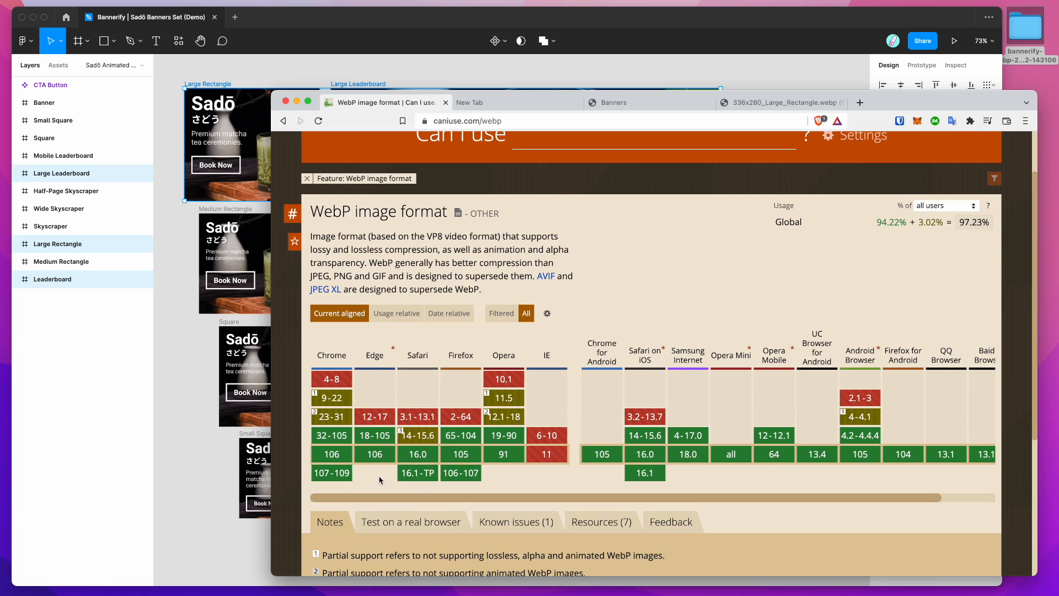
{"action": "mouse_move", "coordinate": [740, 485]}
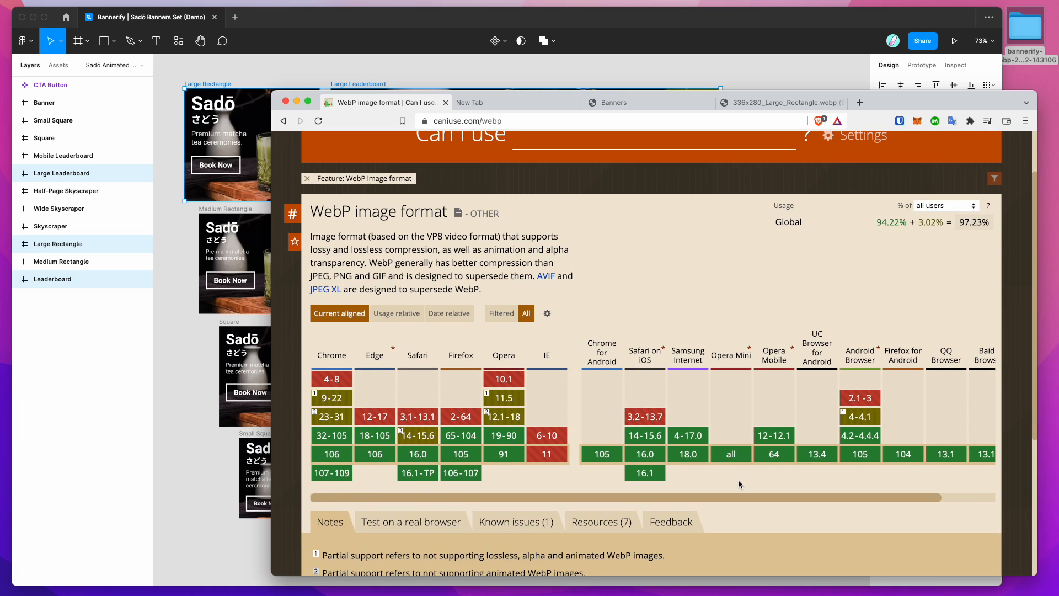
{"action": "mouse_move", "coordinate": [118, 479]}
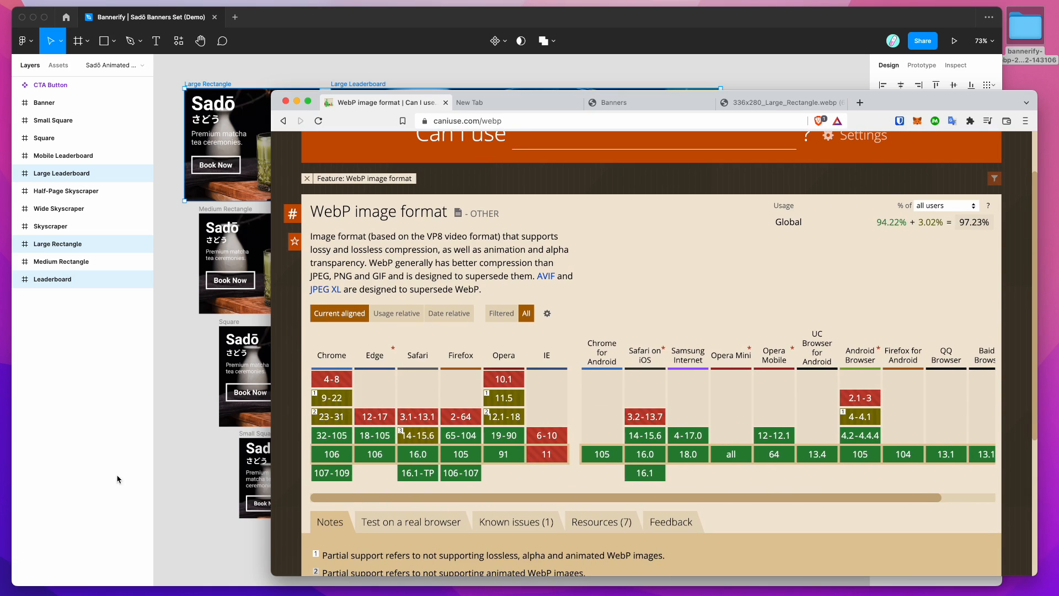
{"action": "mouse_move", "coordinate": [536, 488]}
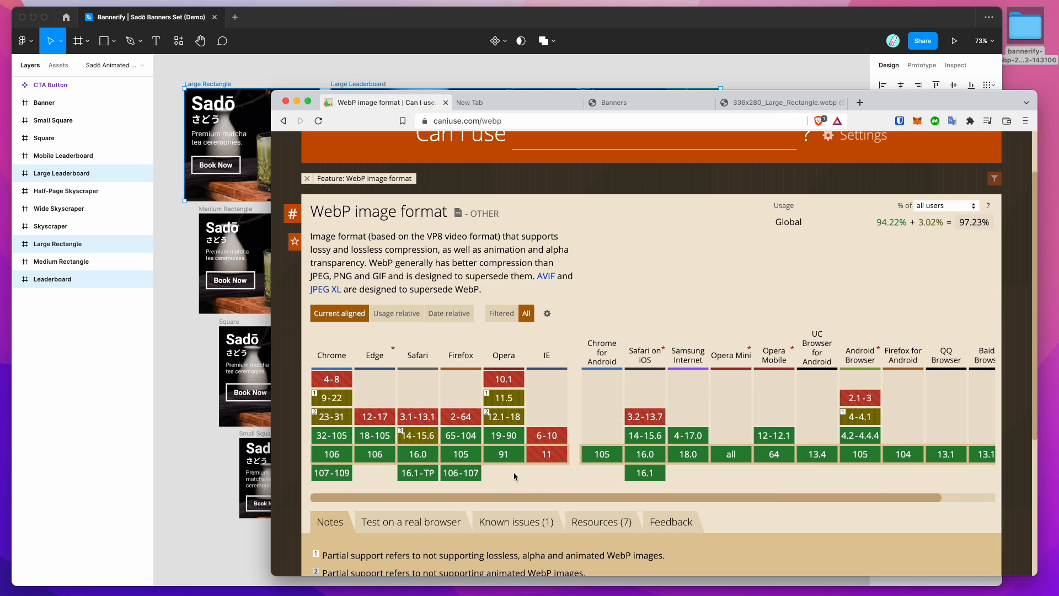
{"action": "mouse_move", "coordinate": [310, 487]}
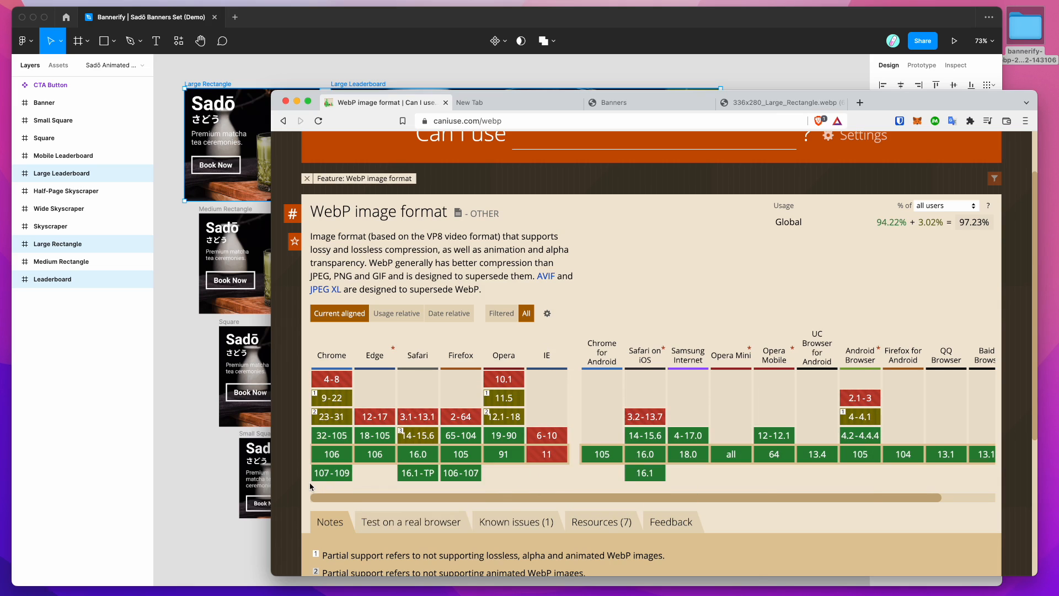
{"action": "scroll", "scroll_direction": "right", "scroll_amount": 3}
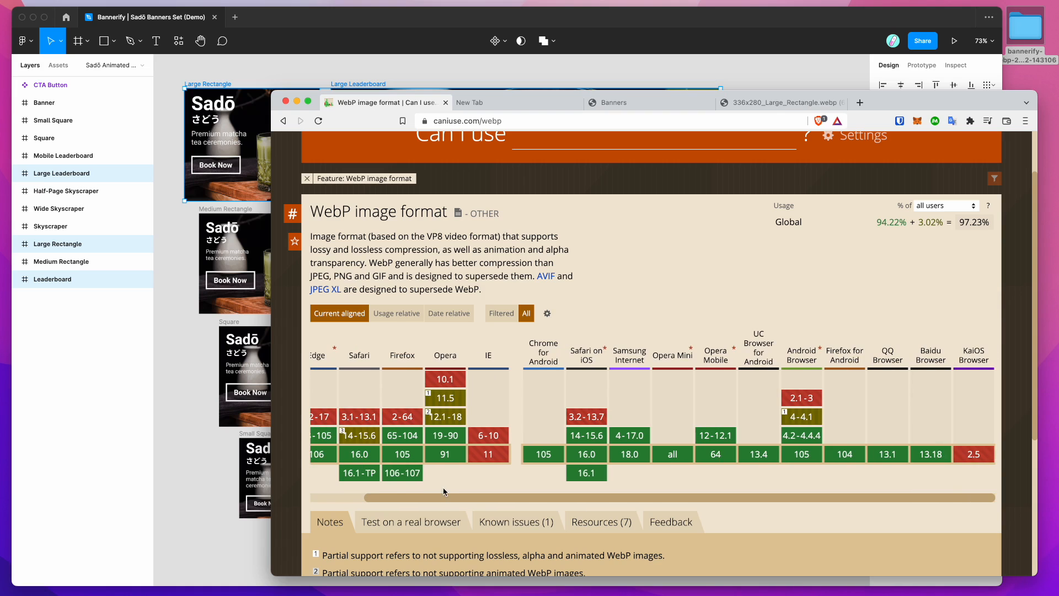
{"action": "scroll", "scroll_direction": "left", "scroll_amount": 3}
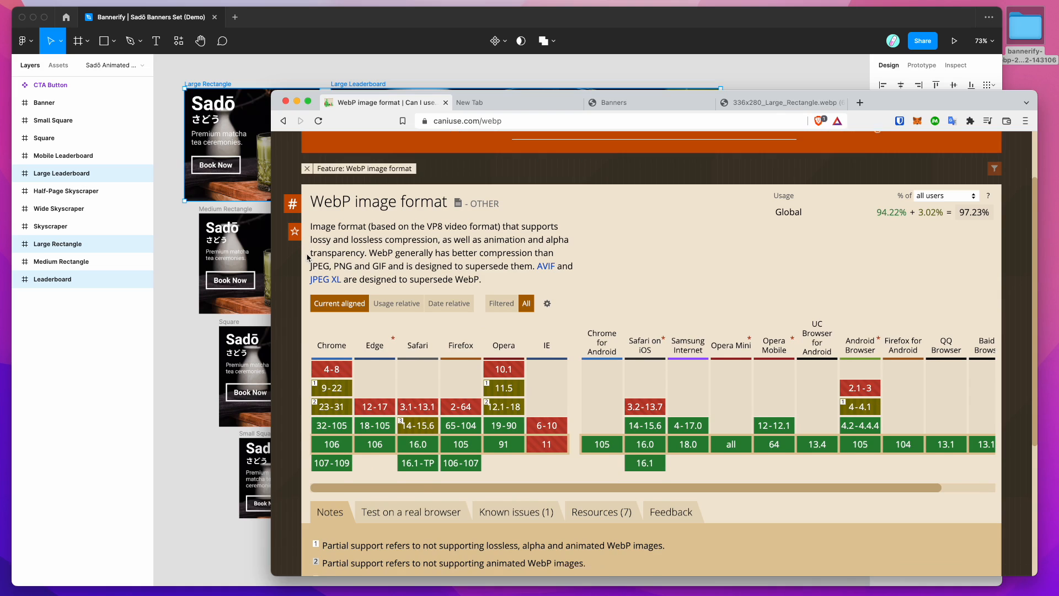
{"action": "scroll", "scroll_direction": "up", "scroll_amount": 3}
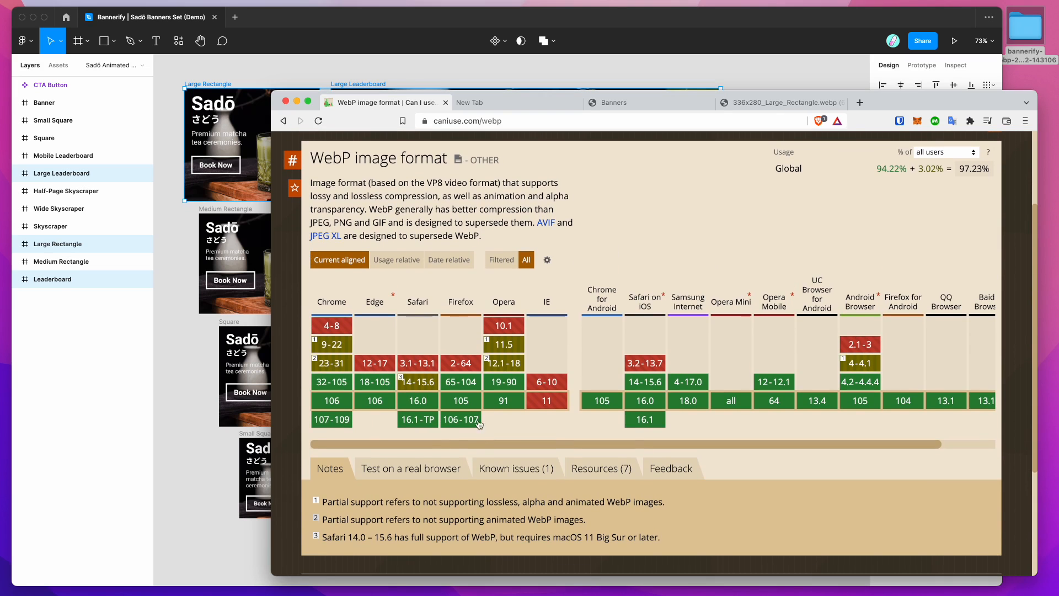
{"action": "mouse_move", "coordinate": [443, 448]}
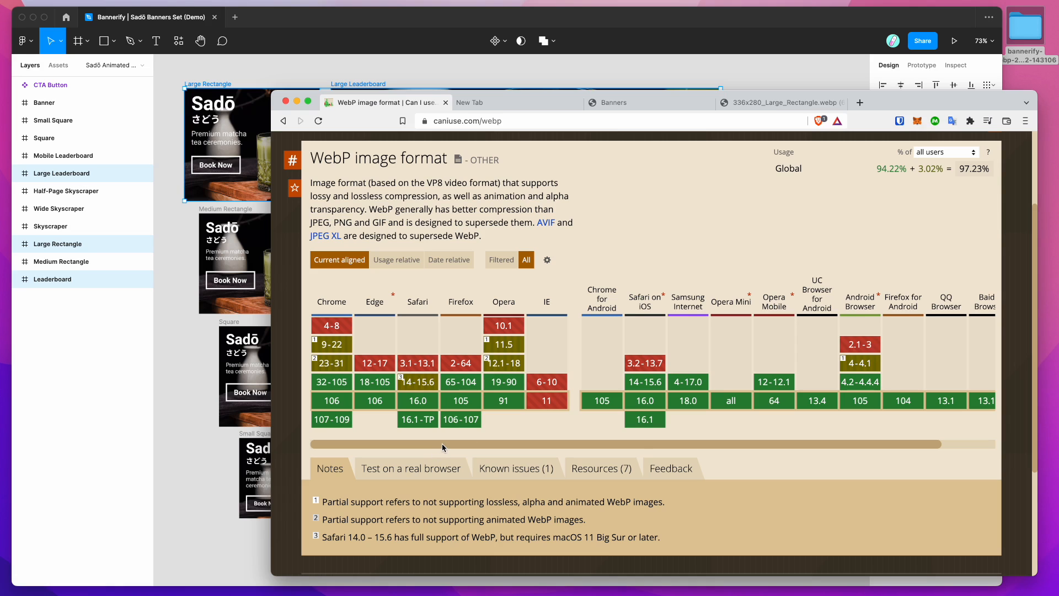
{"action": "mouse_move", "coordinate": [427, 450]}
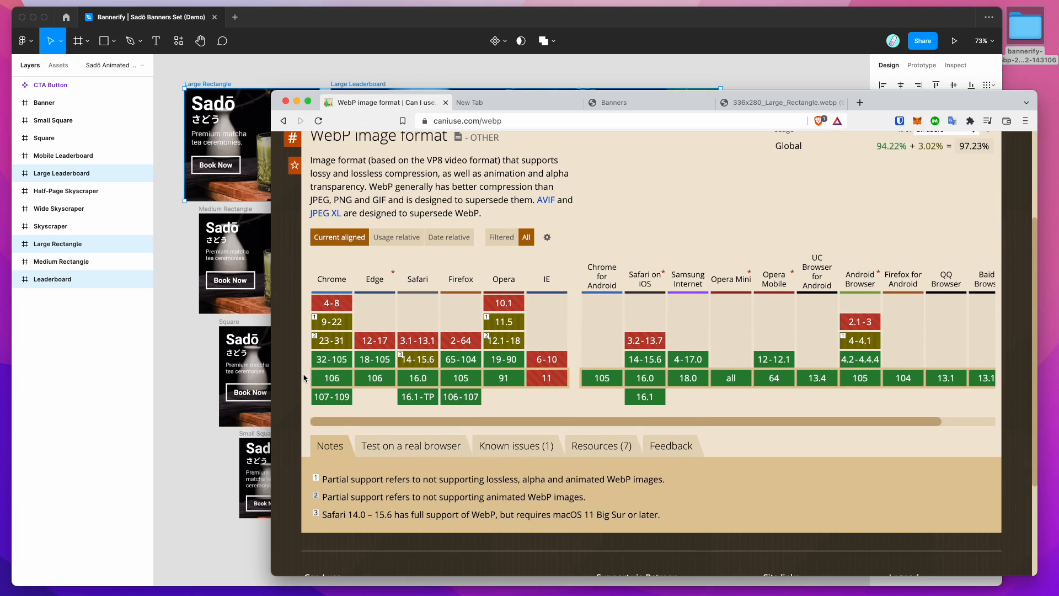
{"action": "scroll", "scroll_direction": "up", "scroll_amount": 3}
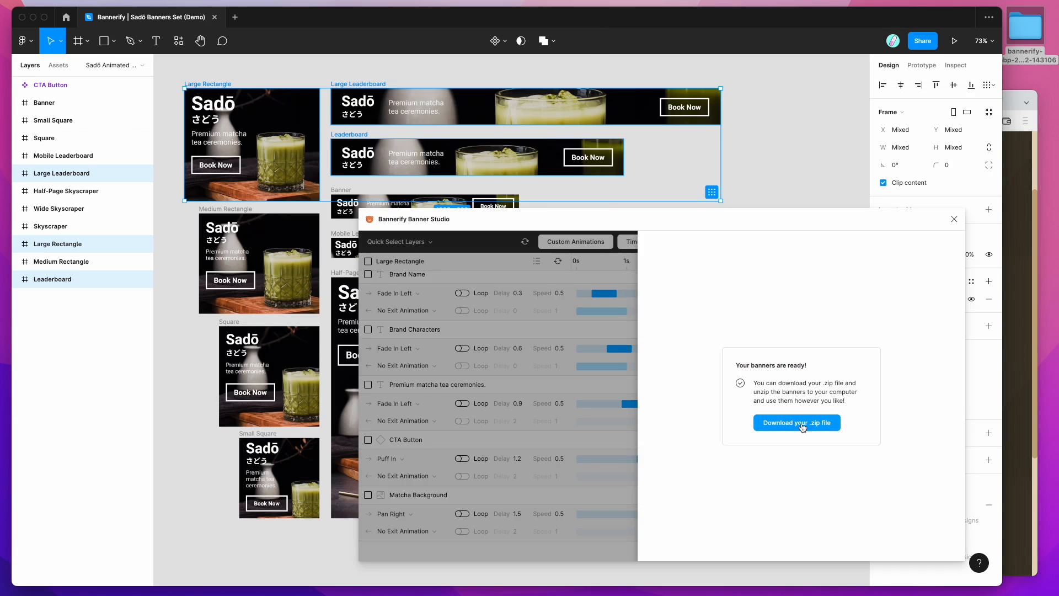
Step: Download the GIF banner zip from Bannerify and save it to the Desktop
{"action": "left_click", "coordinate": [796, 422]}
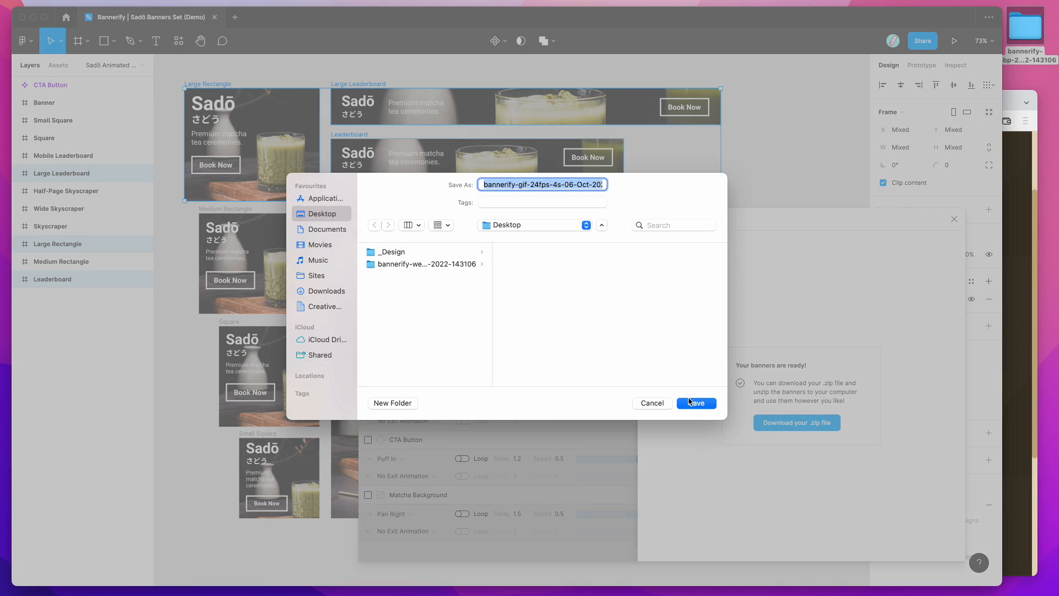
{"action": "left_click", "coordinate": [696, 403]}
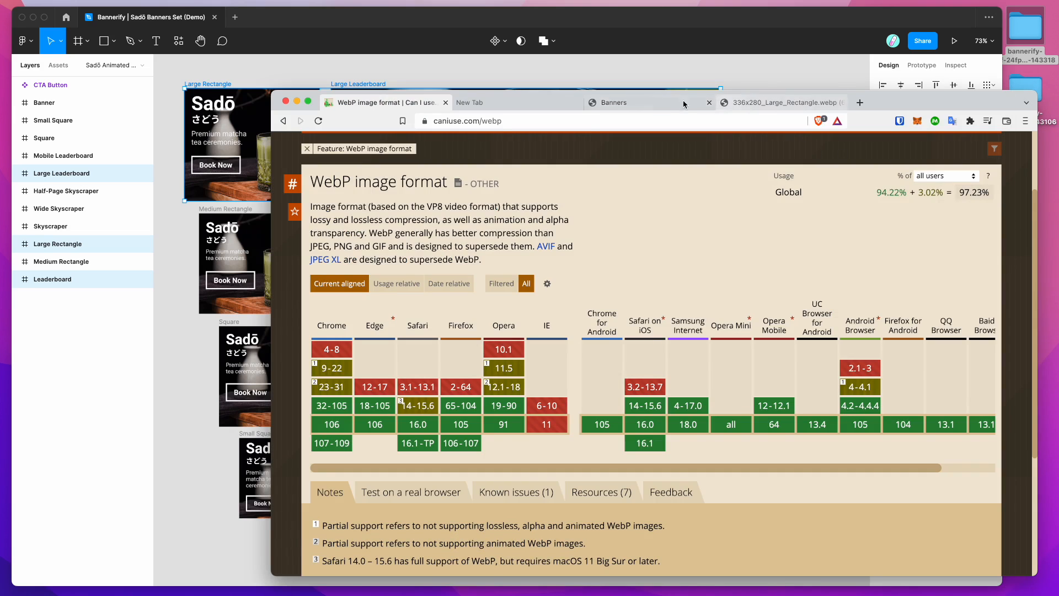
Step: View the GIF and WebP banner preview pages, then the WebP Large Rectangle image tab
{"action": "left_click", "coordinate": [469, 102]}
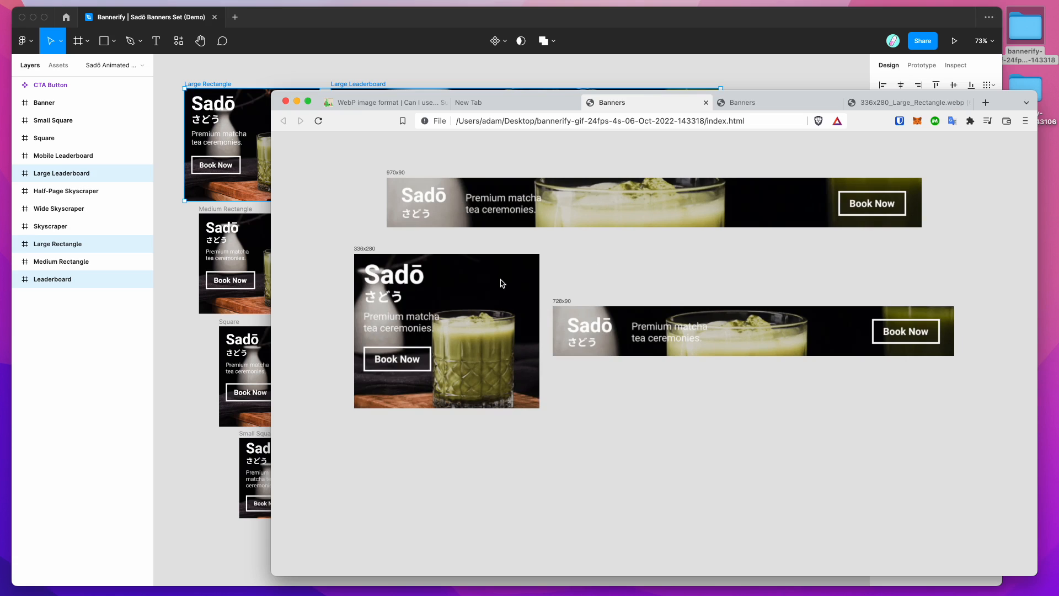
{"action": "left_click", "coordinate": [740, 102]}
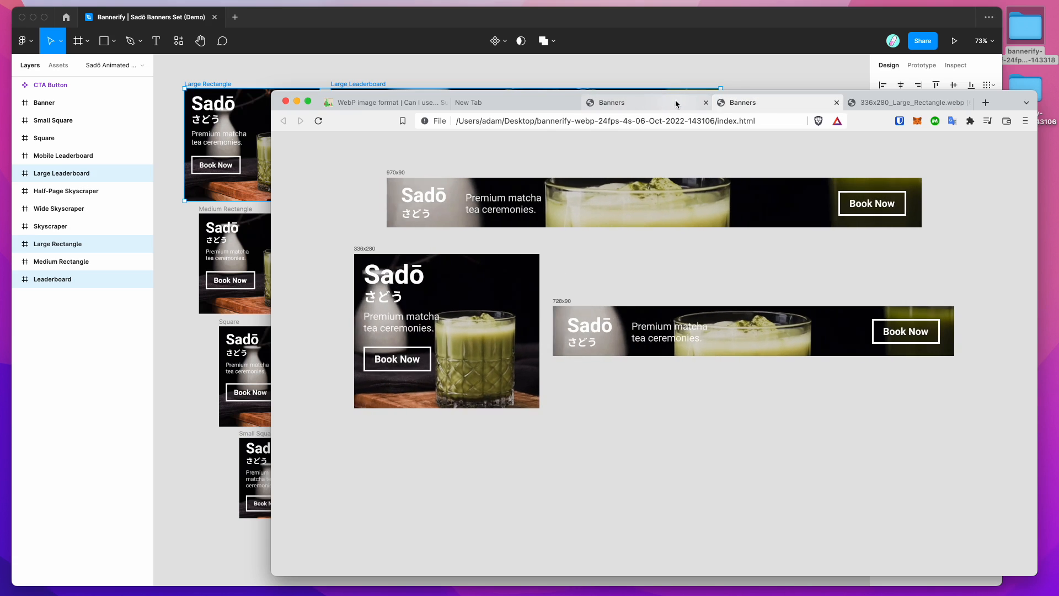
{"action": "mouse_move", "coordinate": [645, 102]}
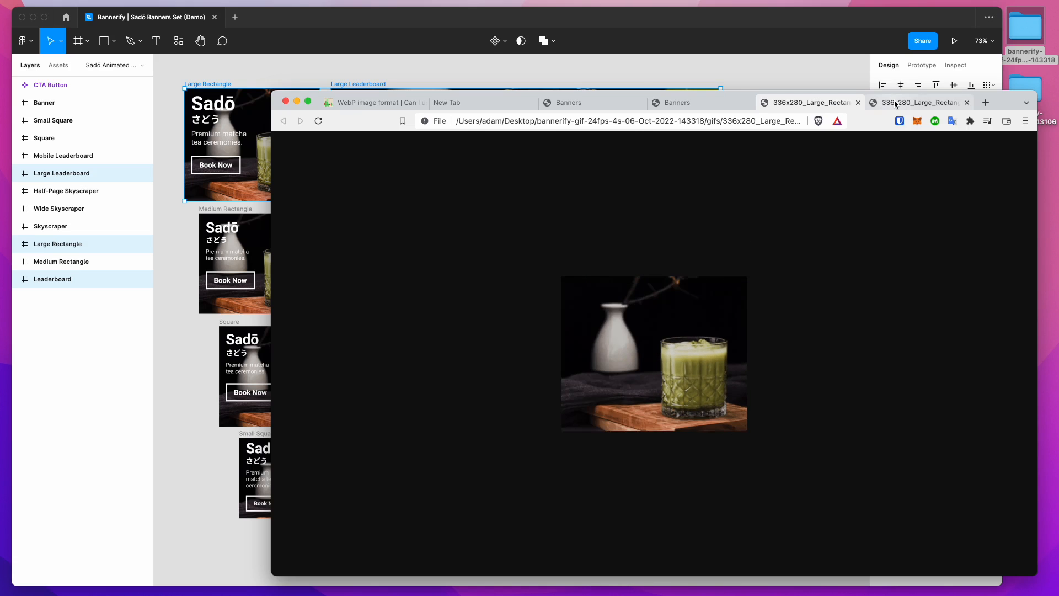
{"action": "left_click", "coordinate": [918, 102]}
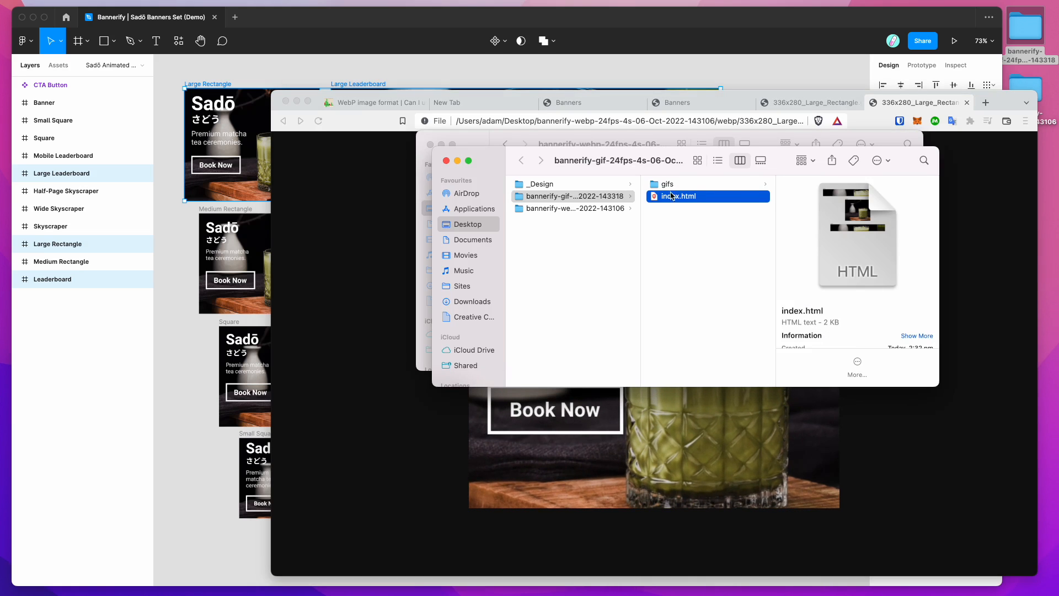
Step: Compare 336x280_Large_Rectangle.gif size in the gifs folder with files in the webp folder
{"action": "left_click", "coordinate": [667, 183]}
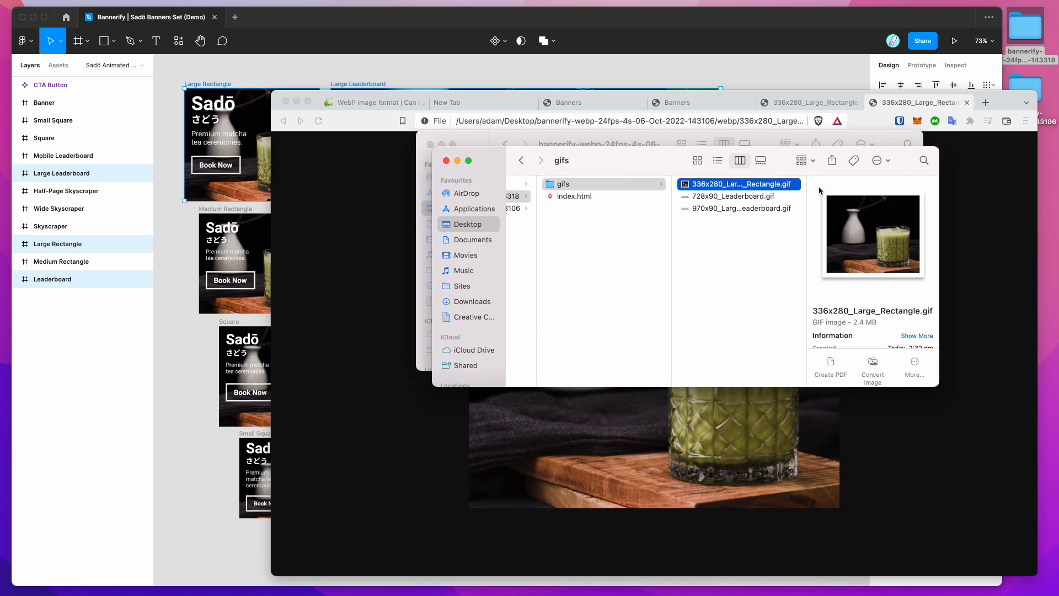
{"action": "left_click", "coordinate": [738, 208]}
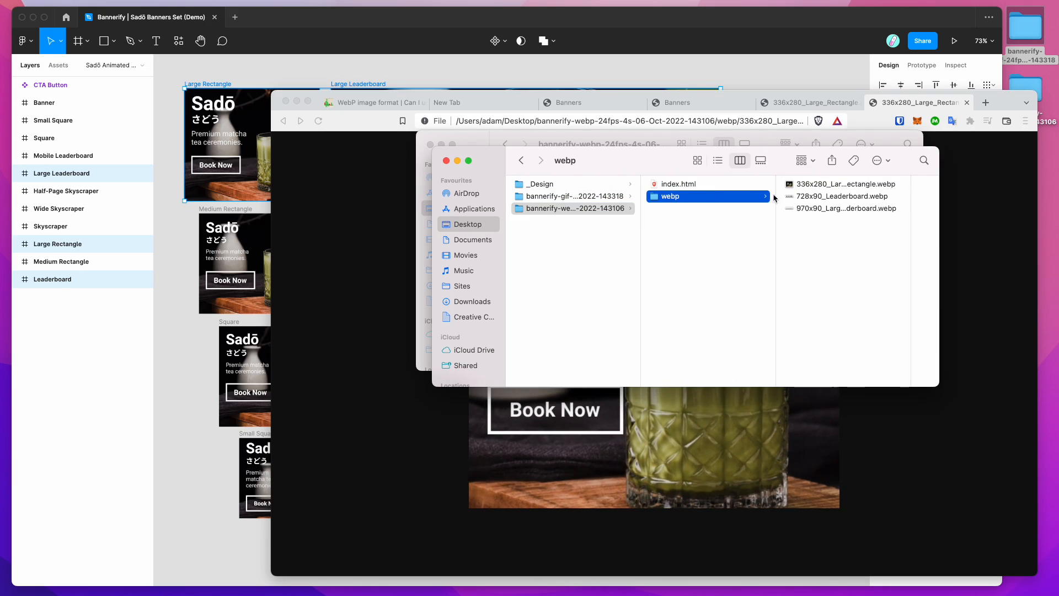
{"action": "left_click", "coordinate": [841, 208]}
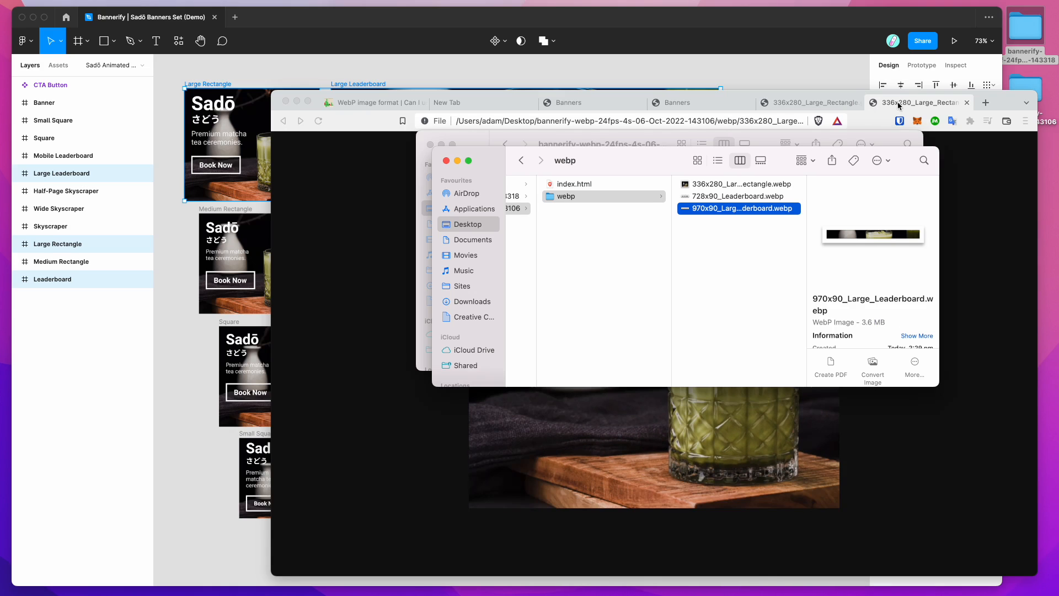
{"action": "left_click", "coordinate": [908, 102]}
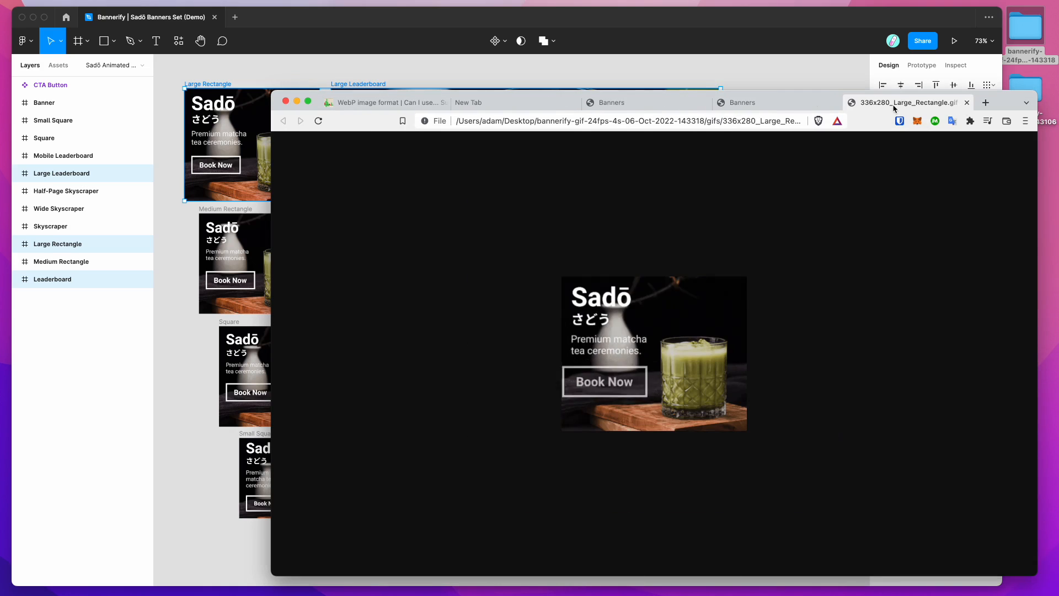
Step: Switch from Brave back to the Bannerify Banner Studio window in Figma
{"action": "left_click", "coordinate": [611, 102]}
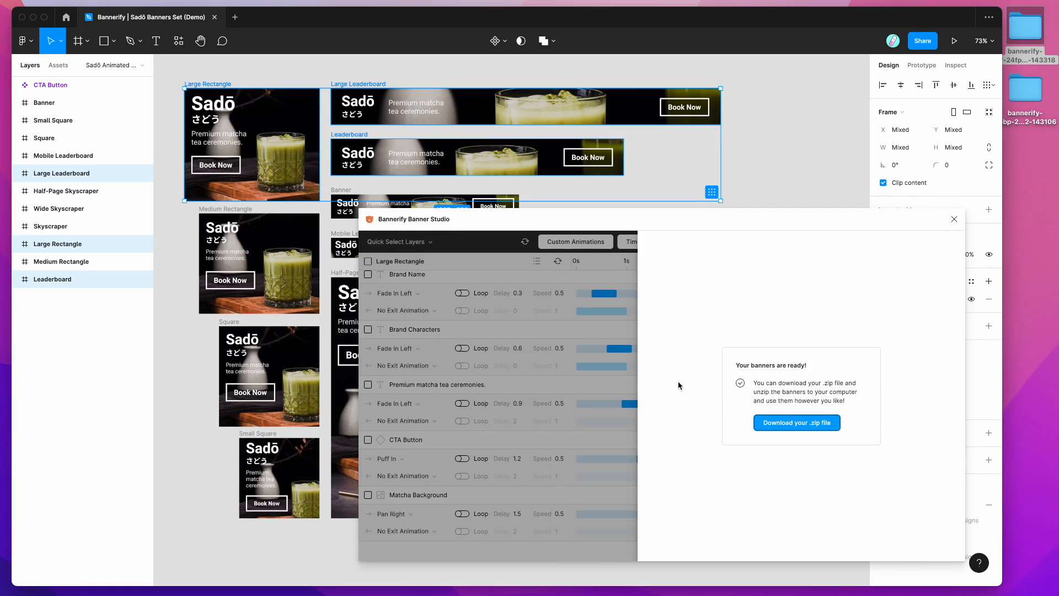
{"action": "mouse_move", "coordinate": [652, 334]}
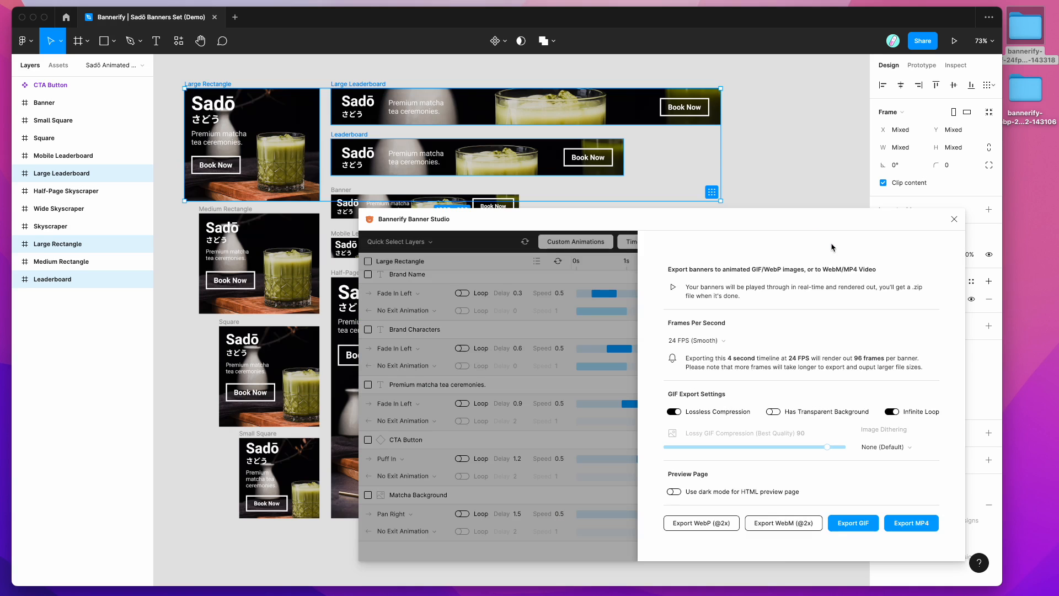
{"action": "mouse_move", "coordinate": [648, 332]}
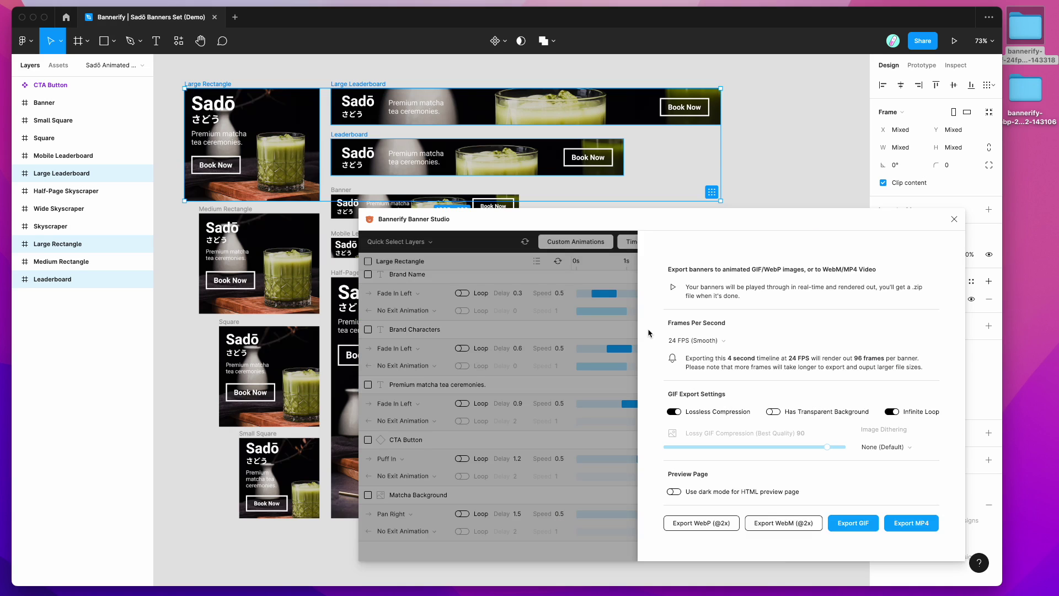
{"action": "mouse_move", "coordinate": [681, 532]}
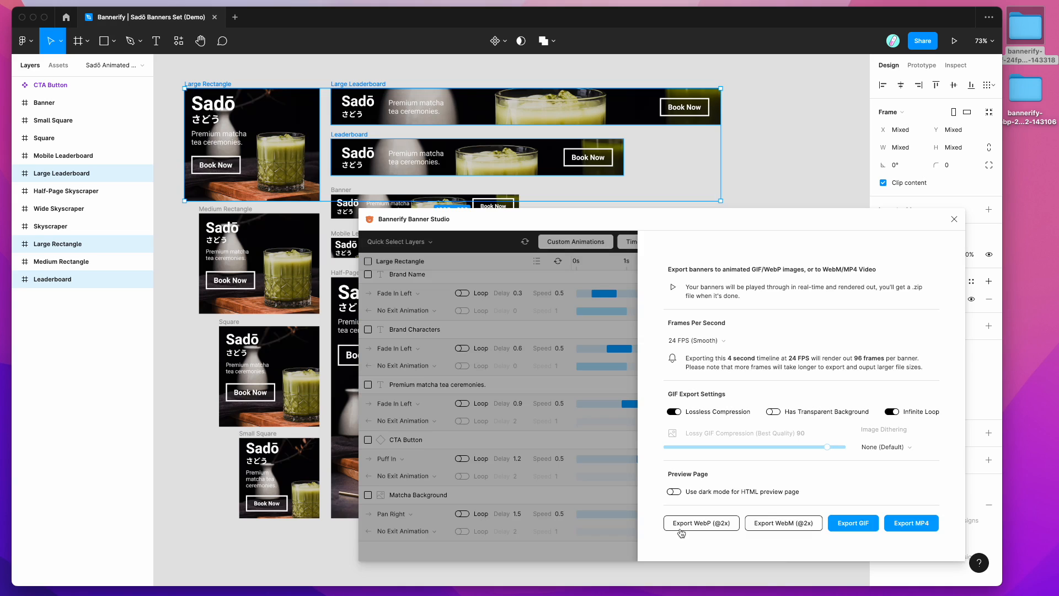
{"action": "mouse_move", "coordinate": [649, 498]}
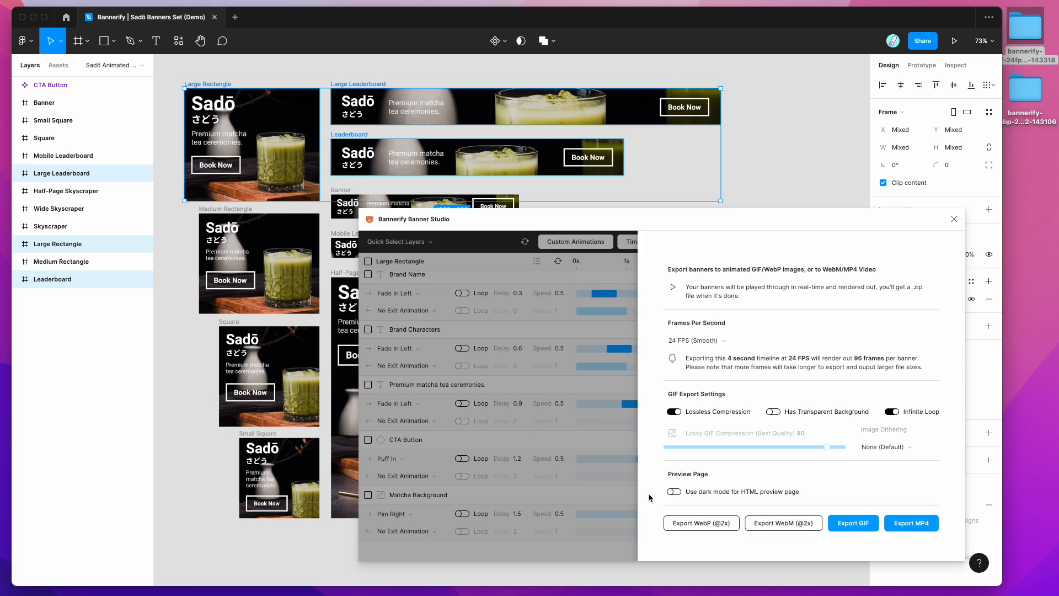
{"action": "mouse_move", "coordinate": [620, 442]}
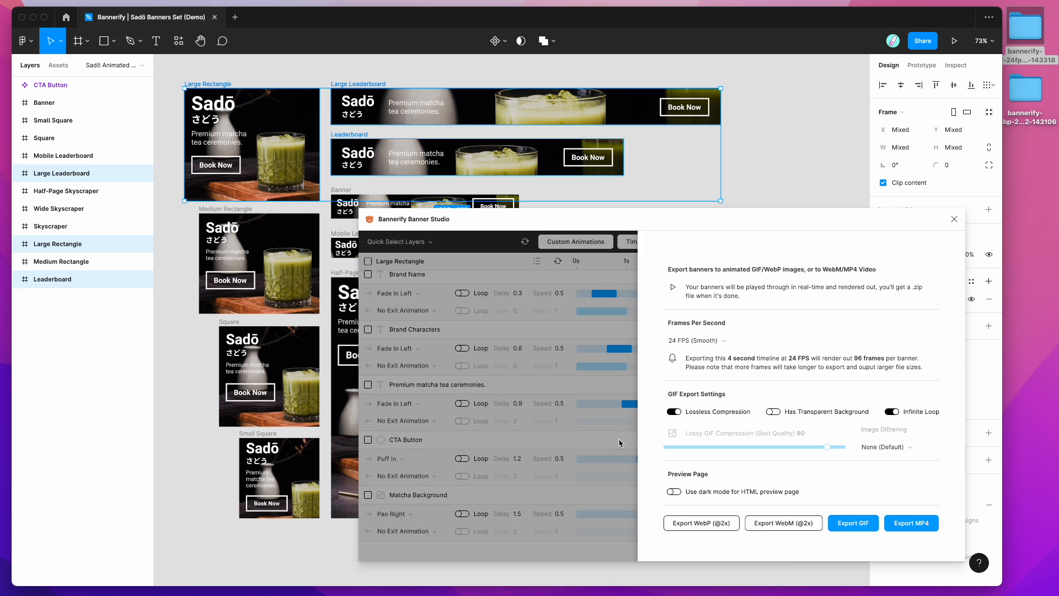
Step: Return to Bannerify's animation timeline and reopen the Export to GIF/Video settings panel
{"action": "left_click", "coordinate": [650, 241]}
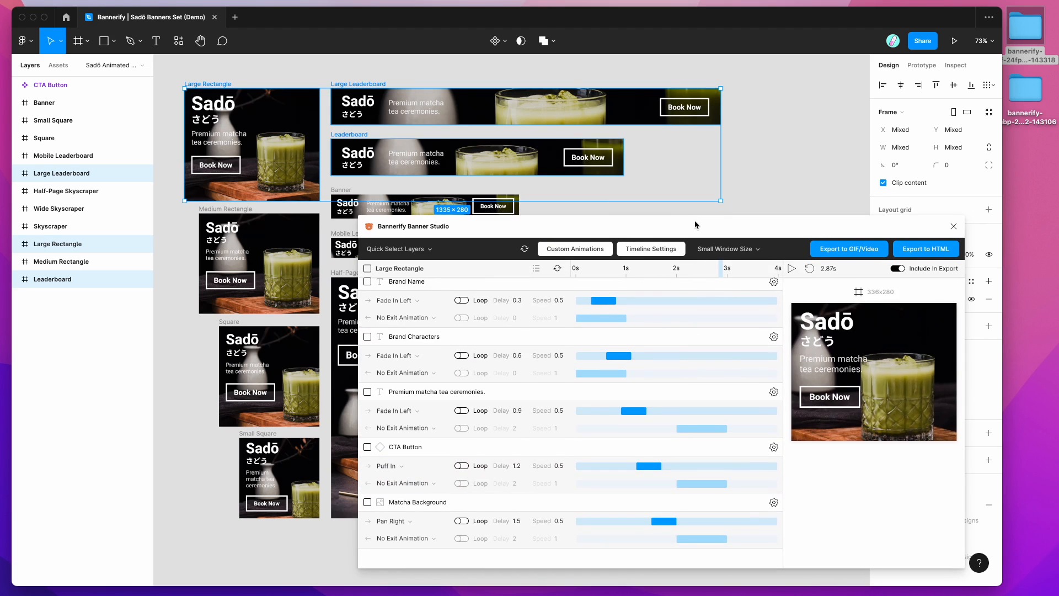
{"action": "mouse_move", "coordinate": [212, 67]}
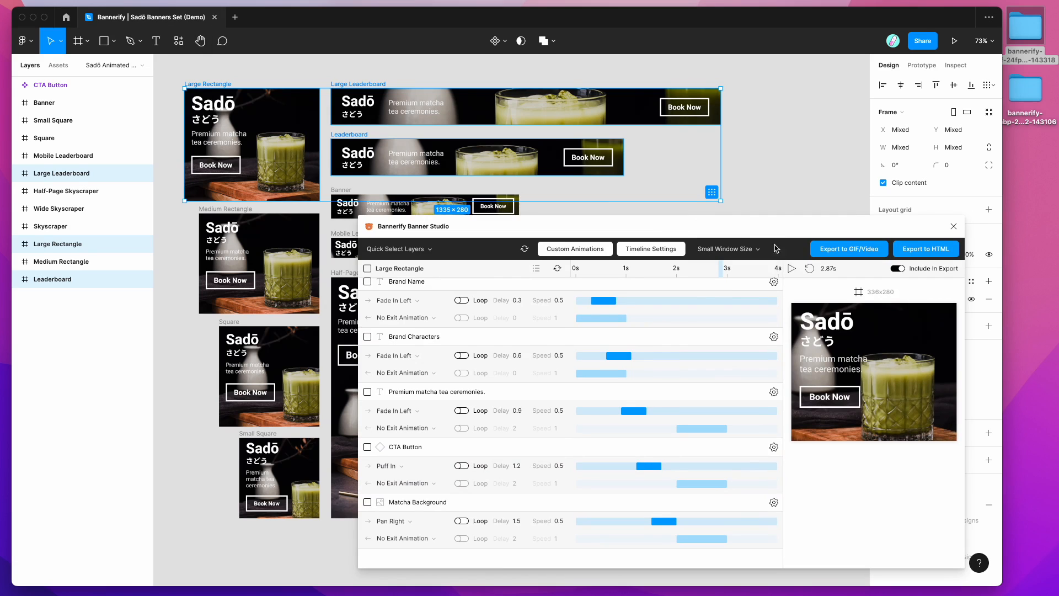
{"action": "left_click", "coordinate": [848, 249]}
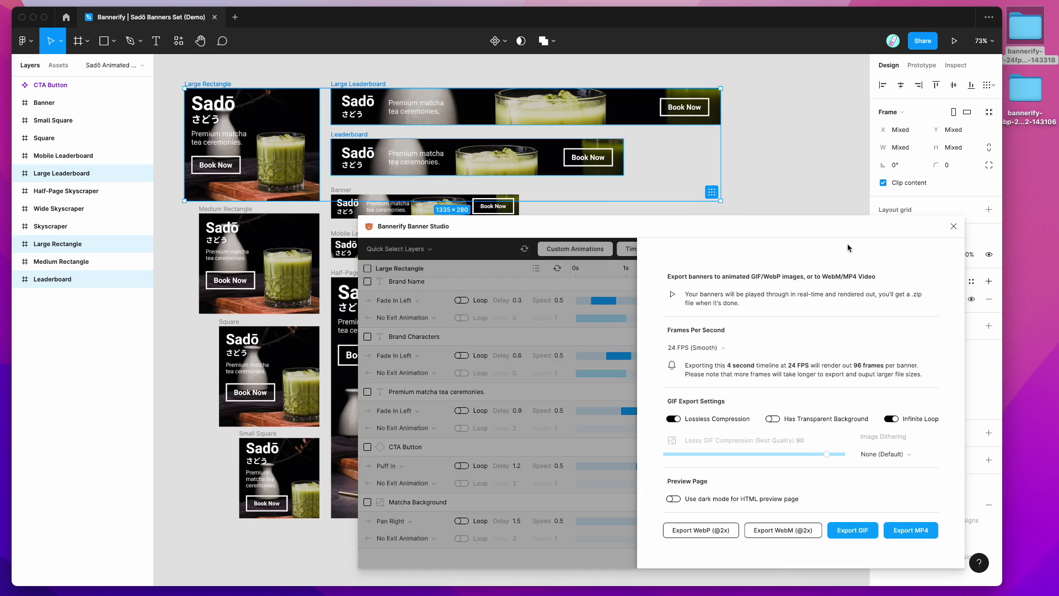
{"action": "mouse_move", "coordinate": [661, 260]}
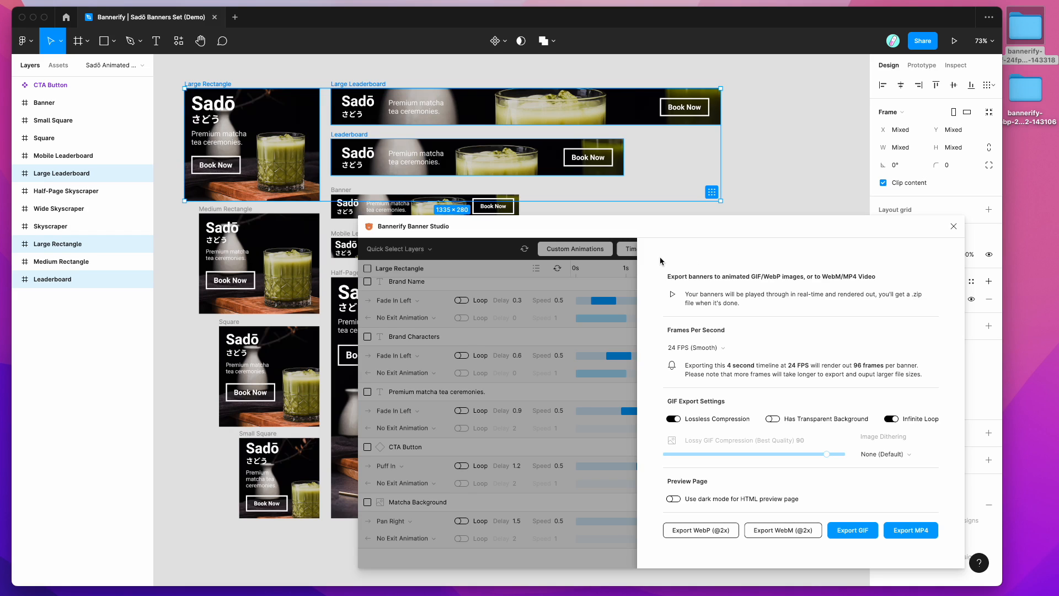
{"action": "mouse_move", "coordinate": [686, 262]}
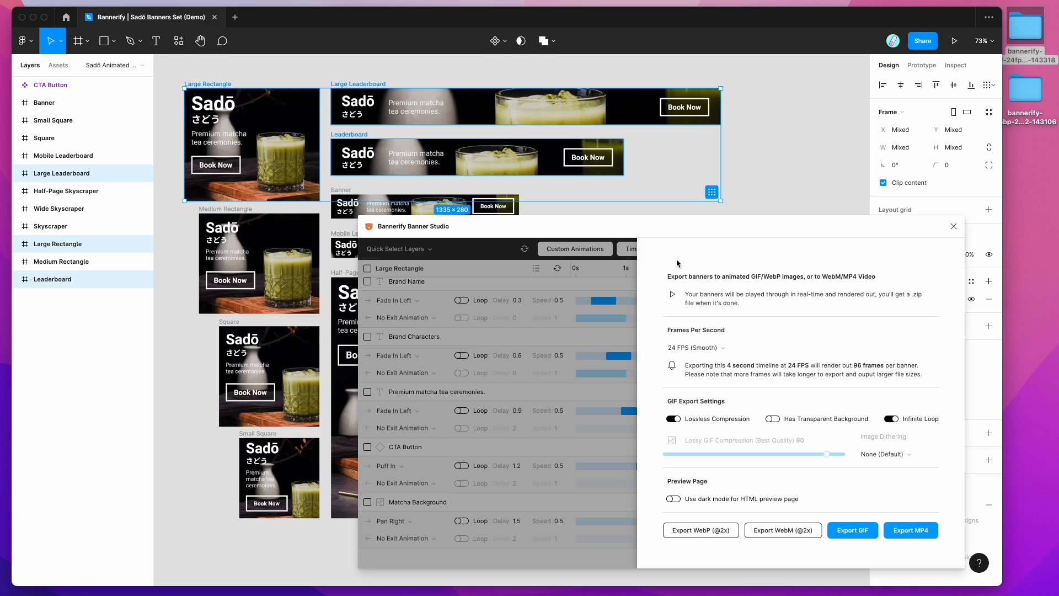
{"action": "mouse_move", "coordinate": [676, 263]}
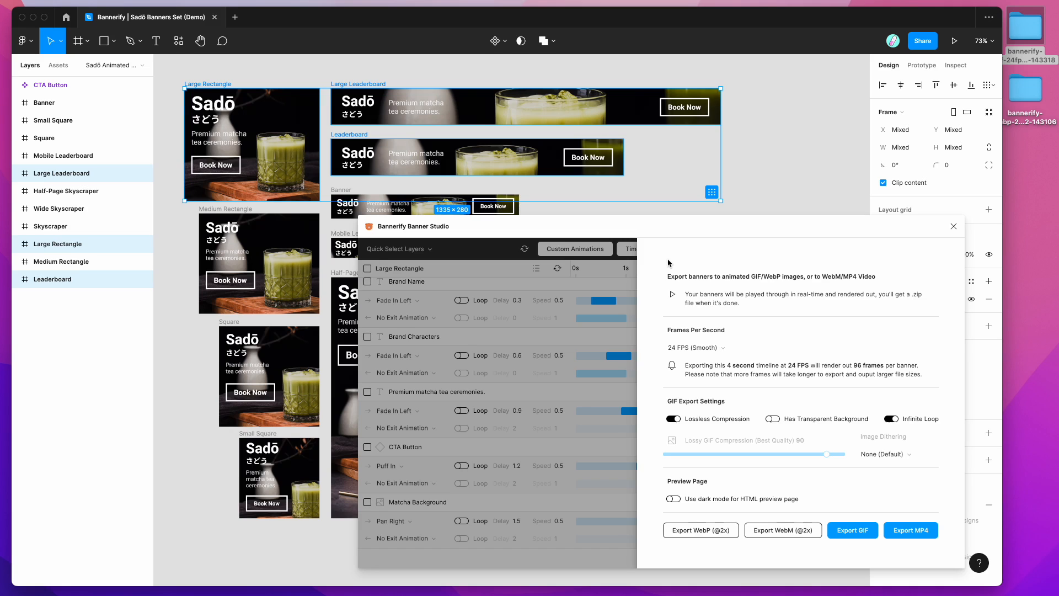
{"action": "mouse_move", "coordinate": [653, 257]}
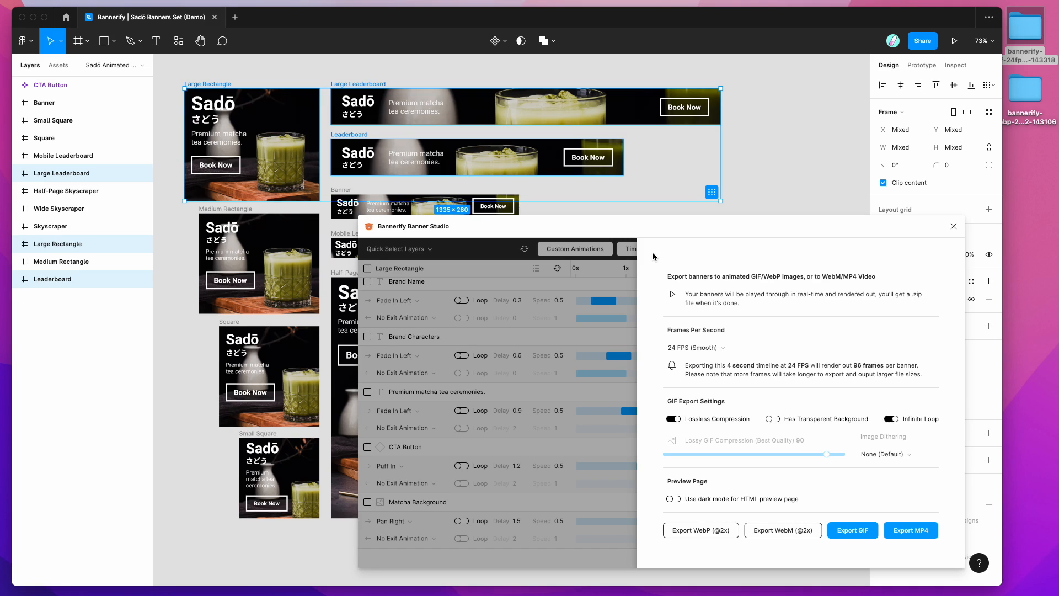
{"action": "mouse_move", "coordinate": [687, 256]}
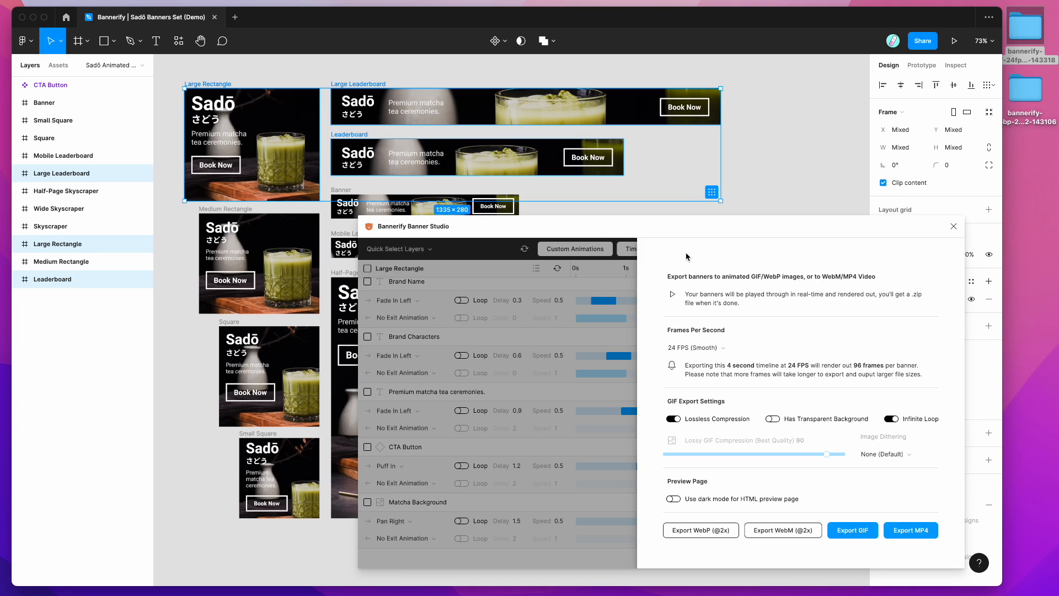
{"action": "mouse_move", "coordinate": [698, 253]}
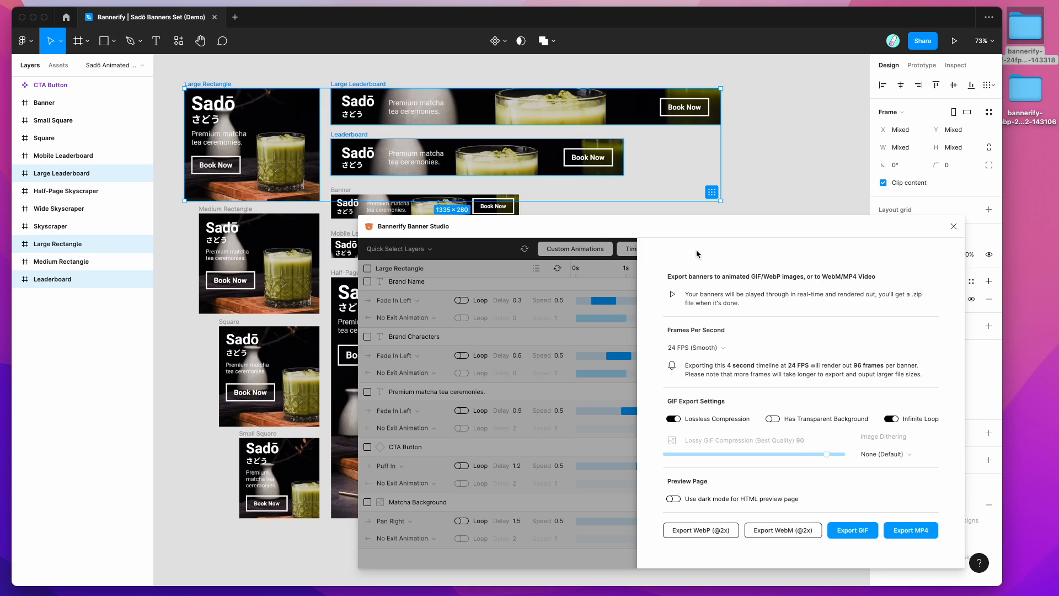